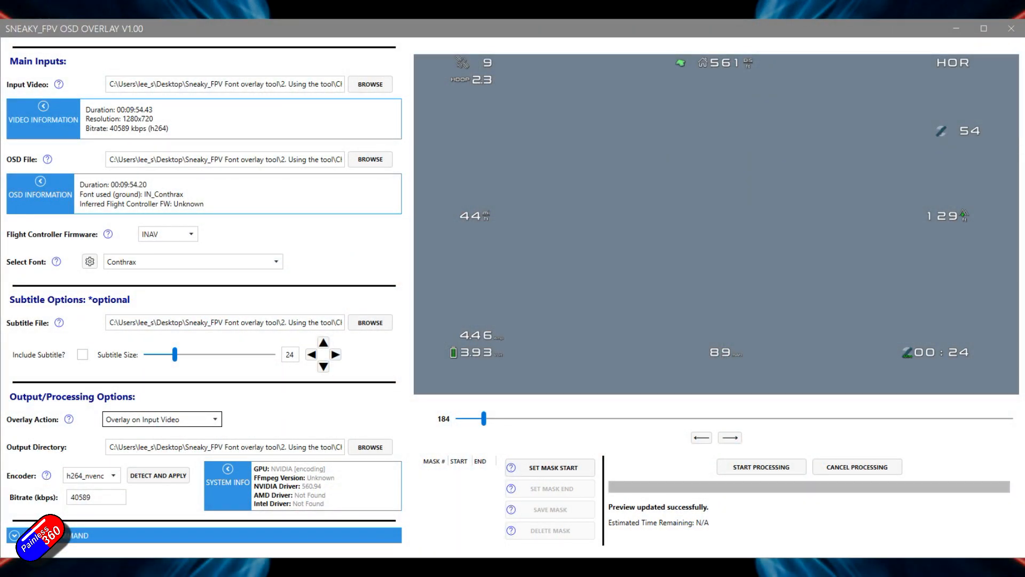
{"action": "mouse_move", "coordinate": [391, 413]}
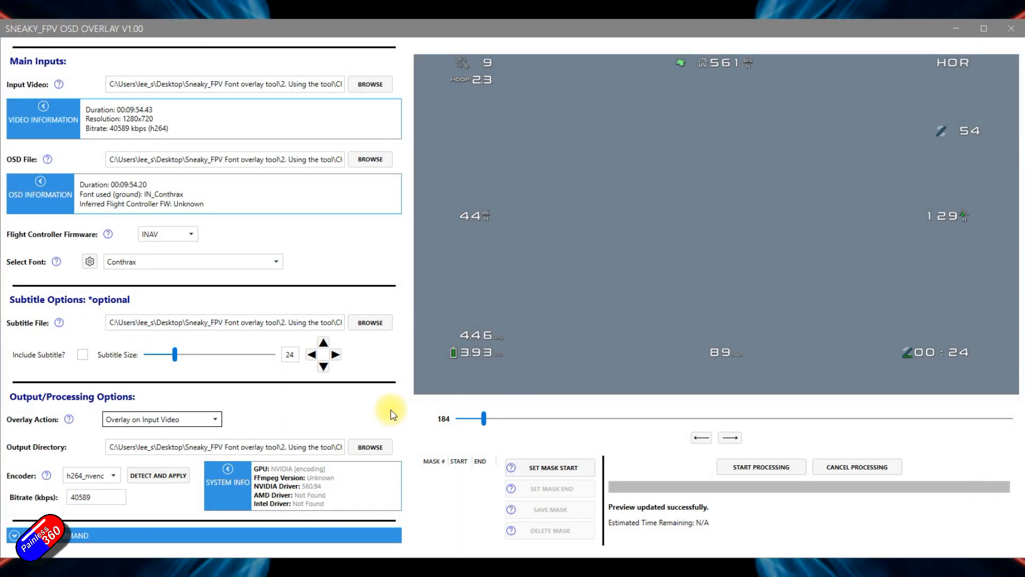
{"action": "mouse_move", "coordinate": [415, 295]}
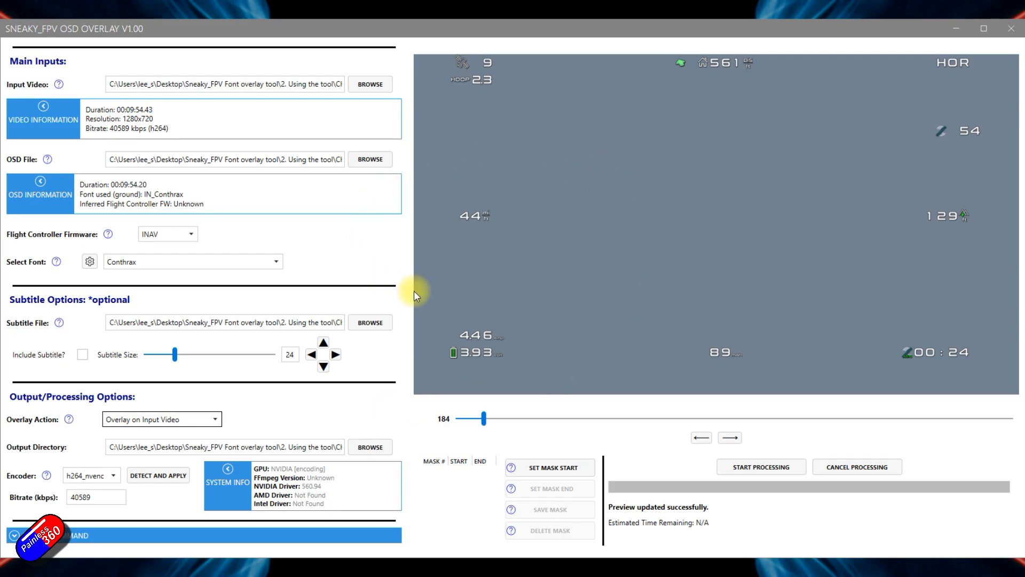
{"action": "mouse_move", "coordinate": [450, 297]}
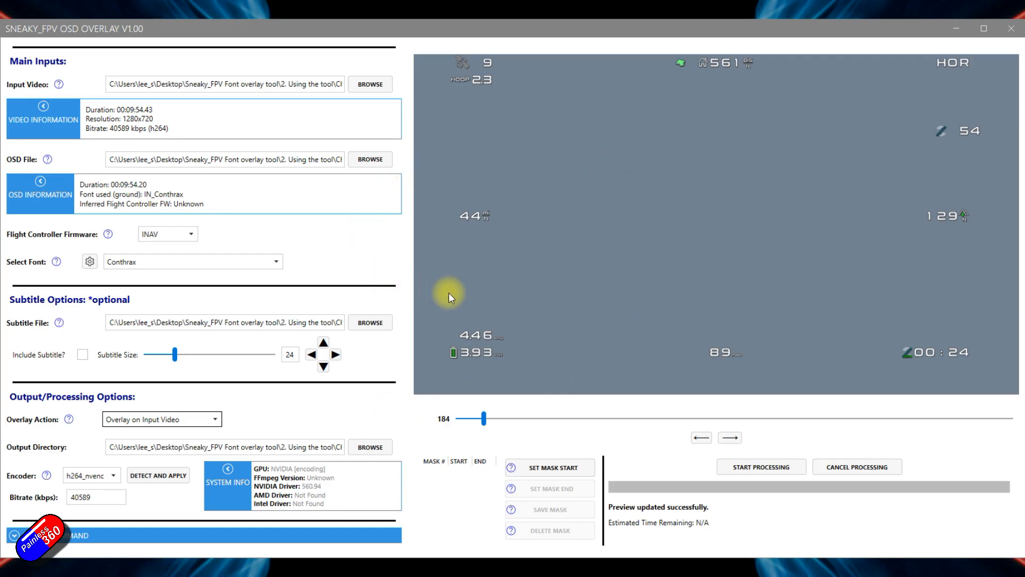
{"action": "mouse_move", "coordinate": [370, 84]}
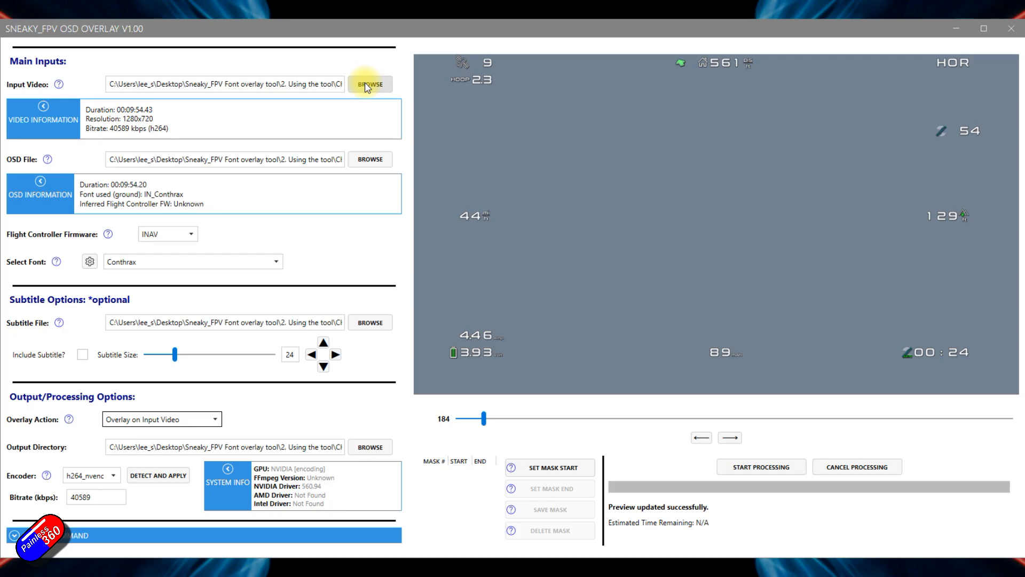
{"action": "mouse_move", "coordinate": [175, 84]}
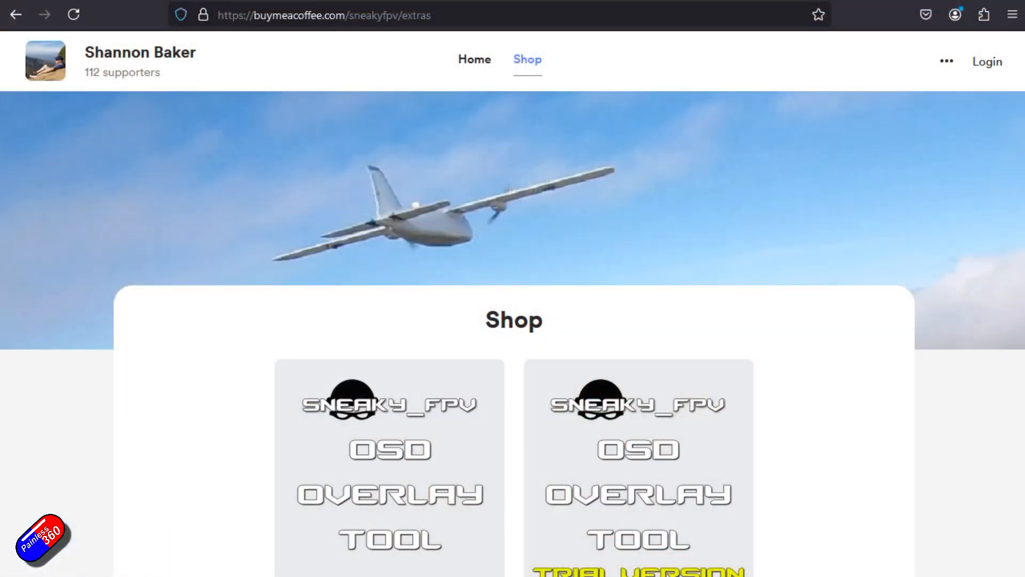
{"action": "mouse_move", "coordinate": [389, 458]}
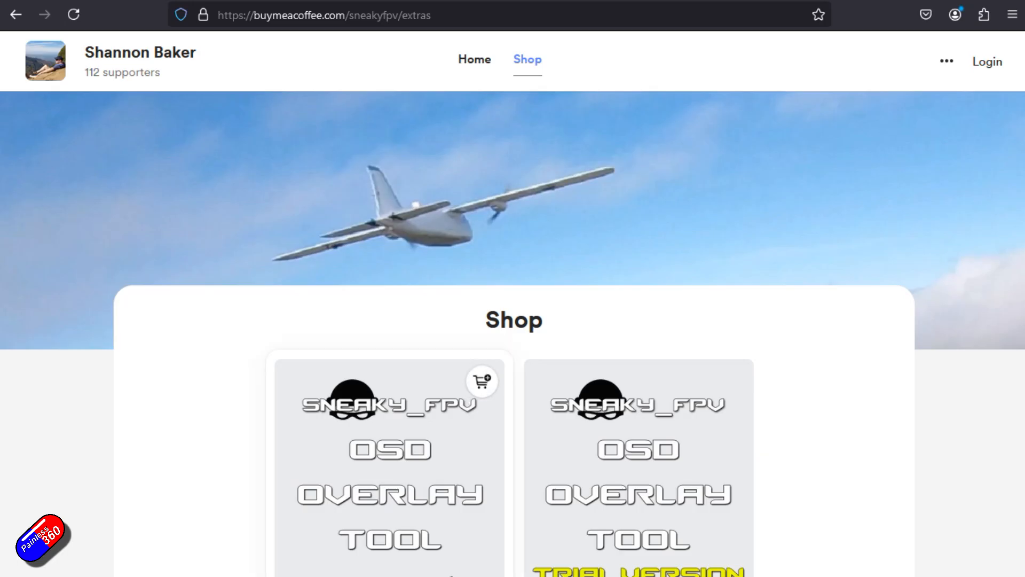
- Browse the free trial product page's features, then return to the shop
{"action": "left_click", "coordinate": [638, 467]}
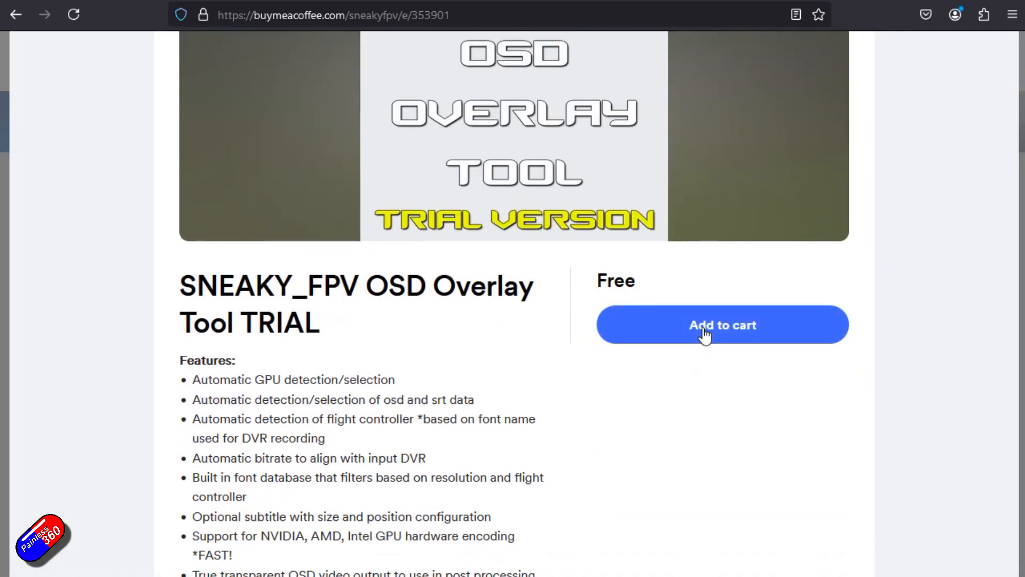
{"action": "scroll", "scroll_direction": "down", "scroll_amount": 3}
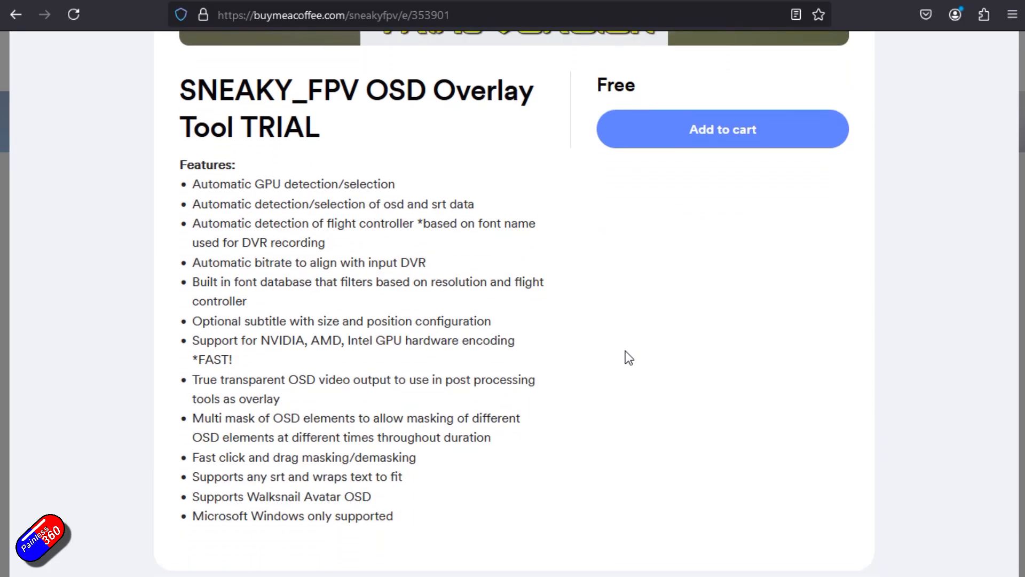
{"action": "scroll", "scroll_direction": "up", "scroll_amount": 3}
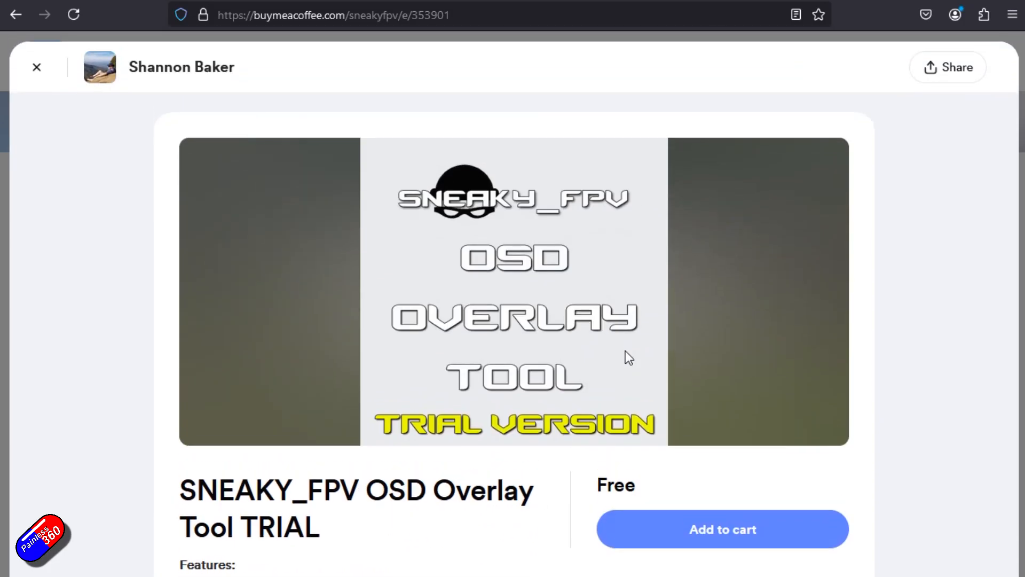
{"action": "left_click", "coordinate": [37, 67]}
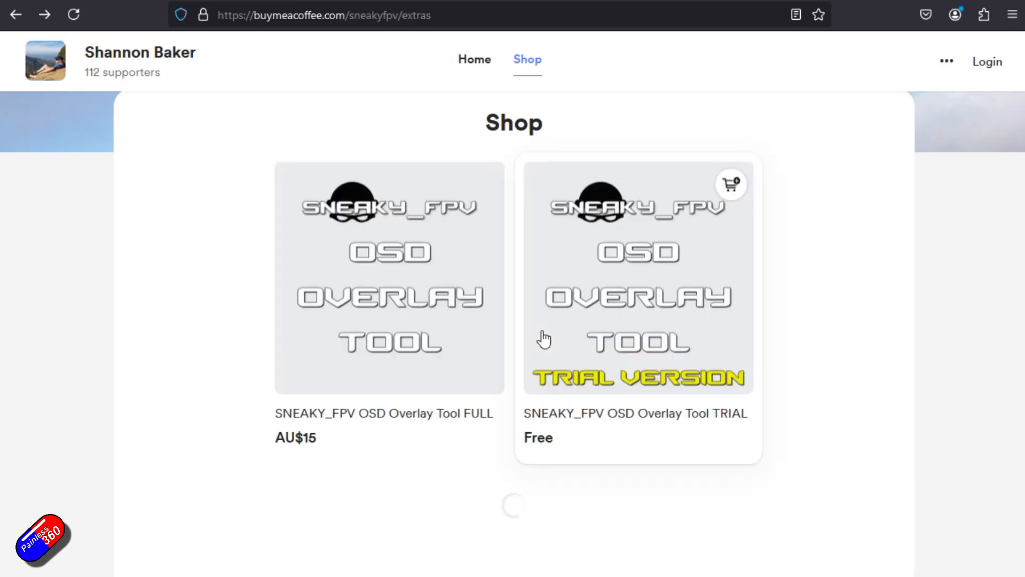
- Open the AU$15 SNEAKY_FPV OSD Overlay Tool FULL product page and scroll its details
{"action": "left_click", "coordinate": [388, 277]}
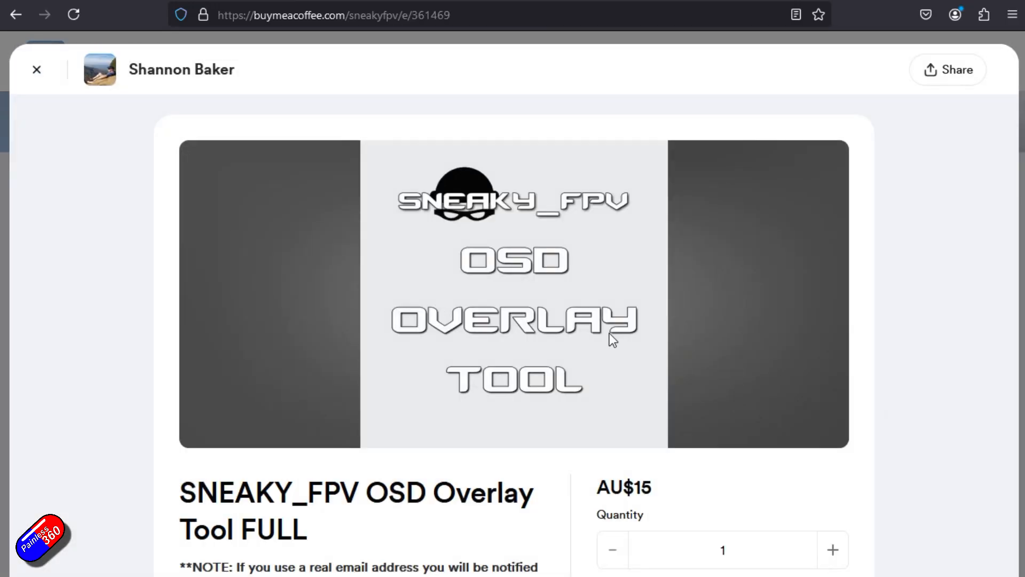
{"action": "scroll", "scroll_direction": "down", "scroll_amount": 3}
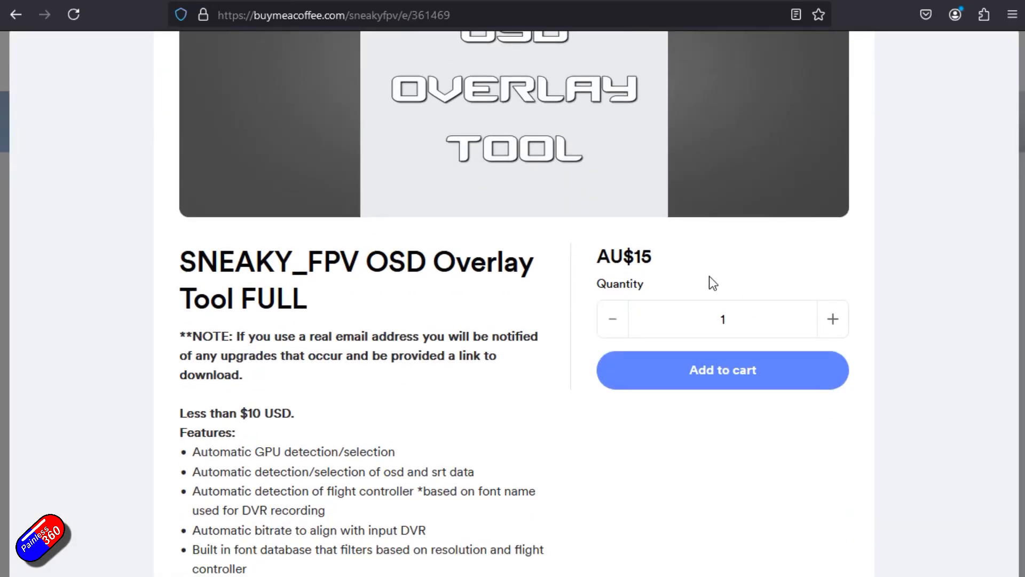
{"action": "scroll", "scroll_direction": "down", "scroll_amount": 3}
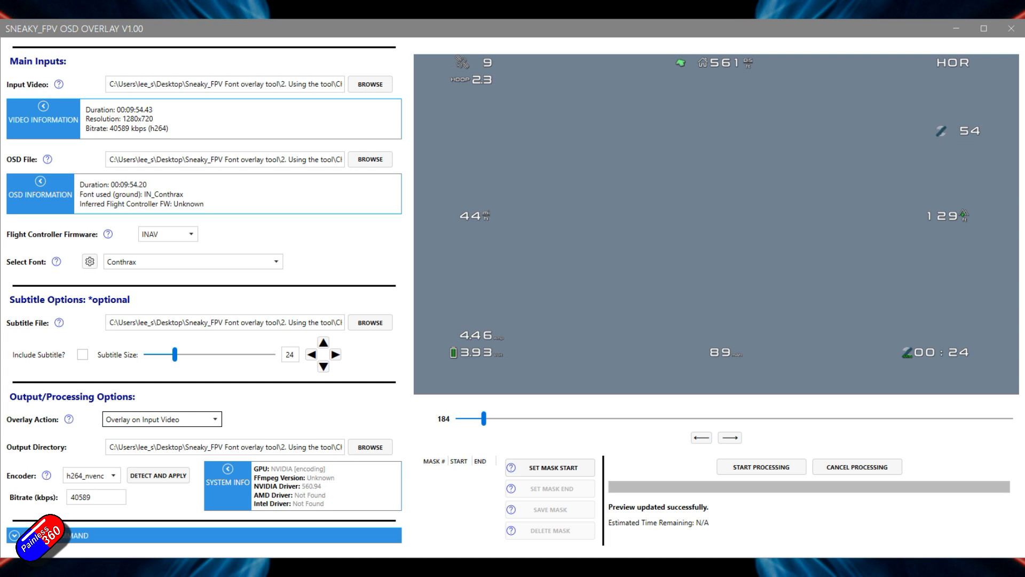
{"action": "mouse_move", "coordinate": [391, 414]}
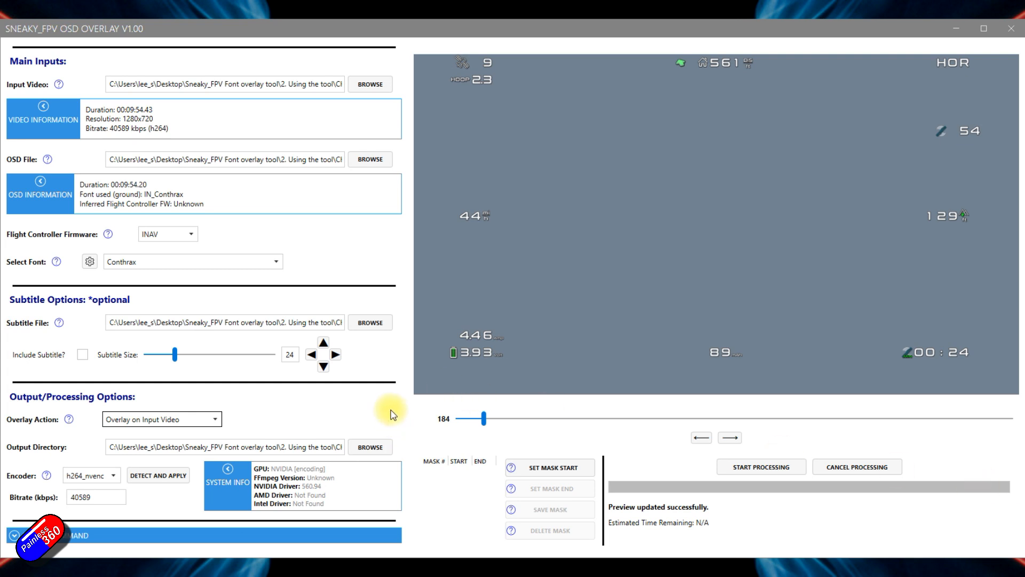
{"action": "mouse_move", "coordinate": [386, 190]}
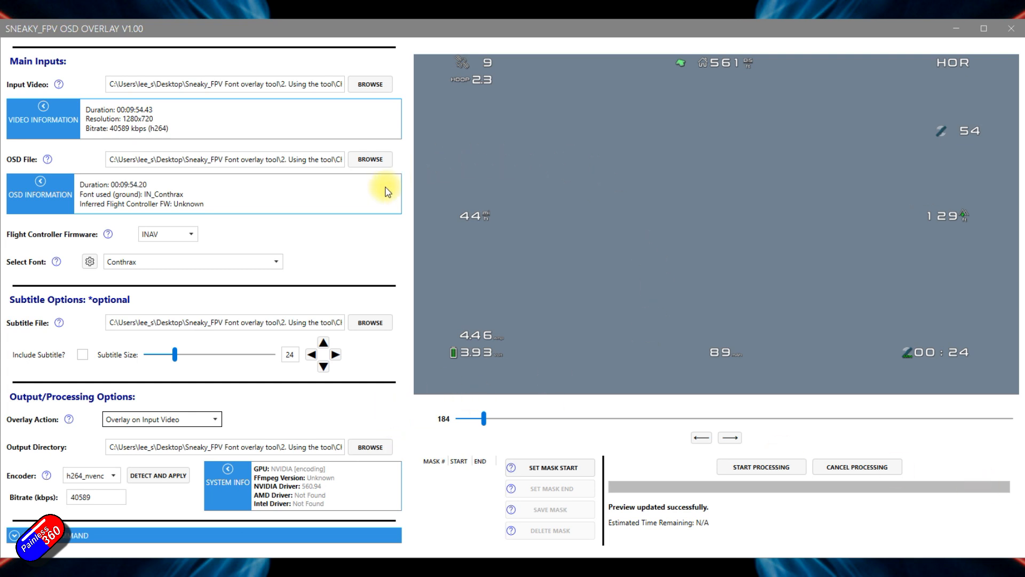
{"action": "mouse_move", "coordinate": [449, 293]}
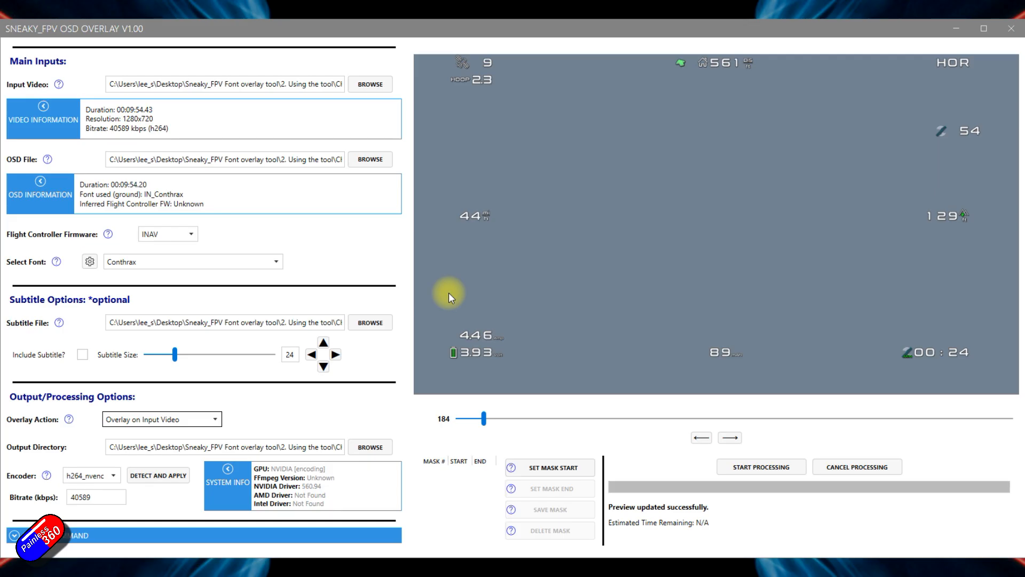
{"action": "mouse_move", "coordinate": [369, 84]}
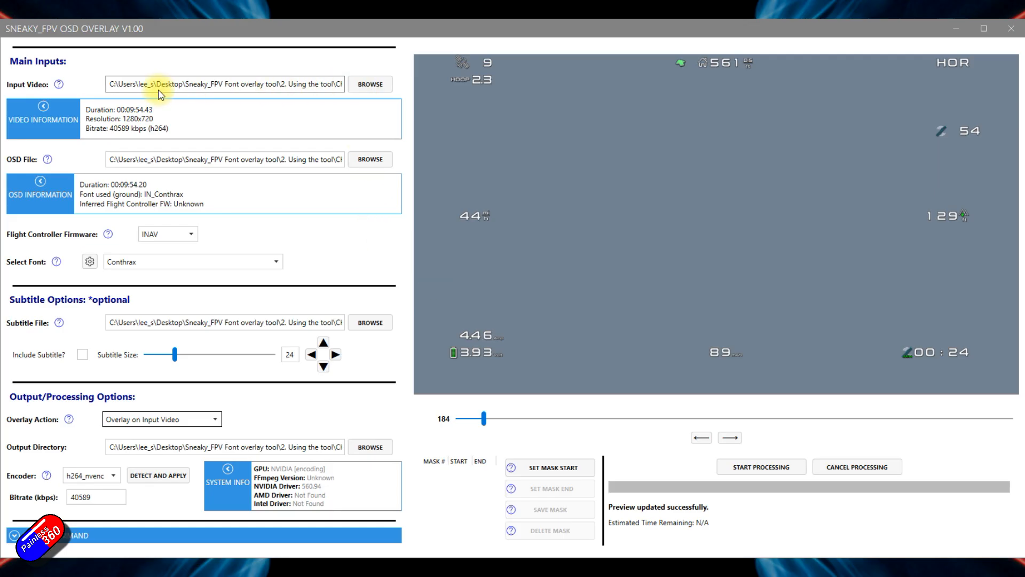
{"action": "mouse_move", "coordinate": [330, 95]}
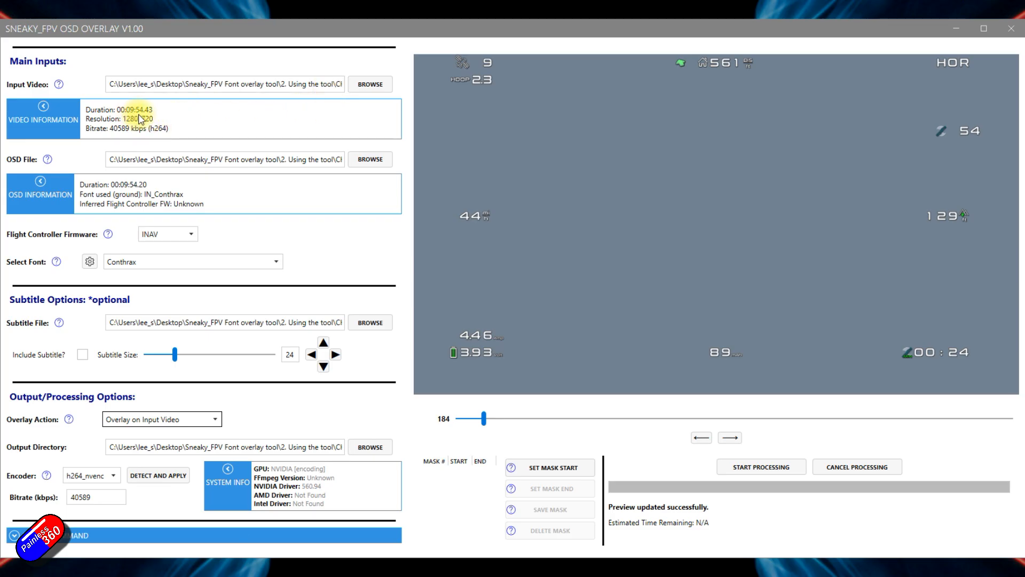
{"action": "mouse_move", "coordinate": [198, 122]}
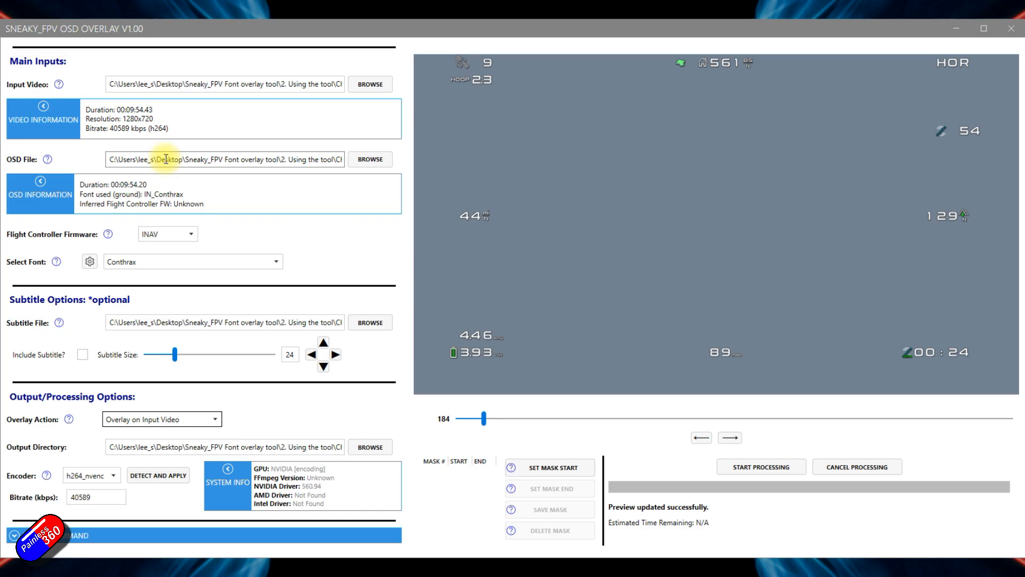
{"action": "mouse_move", "coordinate": [206, 244]}
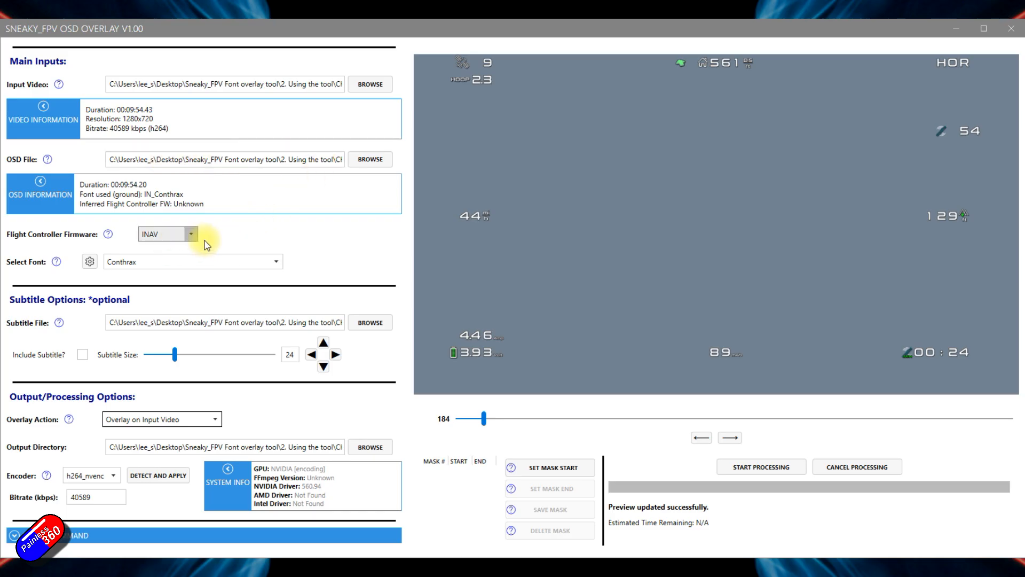
{"action": "mouse_move", "coordinate": [199, 237]}
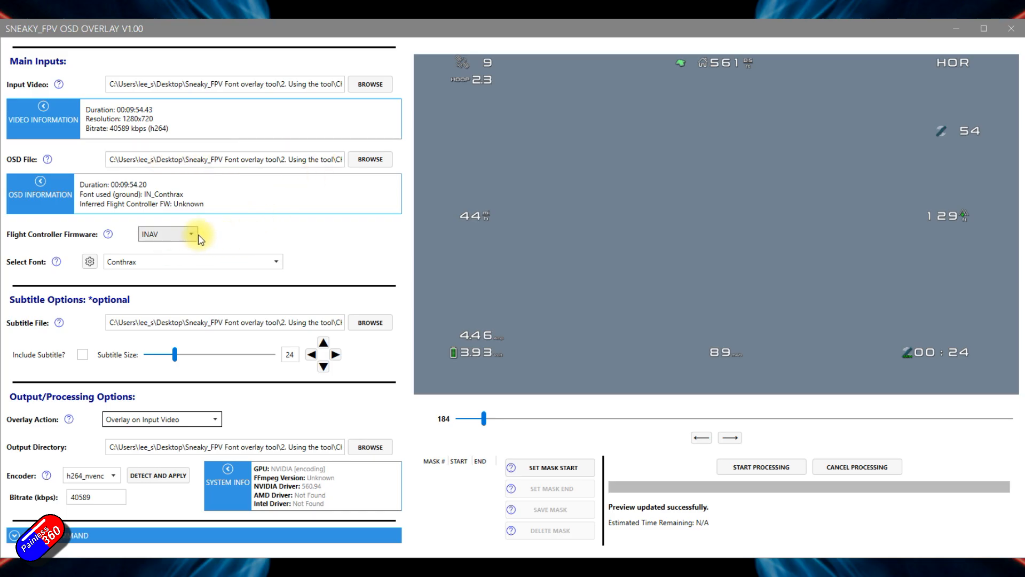
{"action": "left_click", "coordinate": [189, 233]}
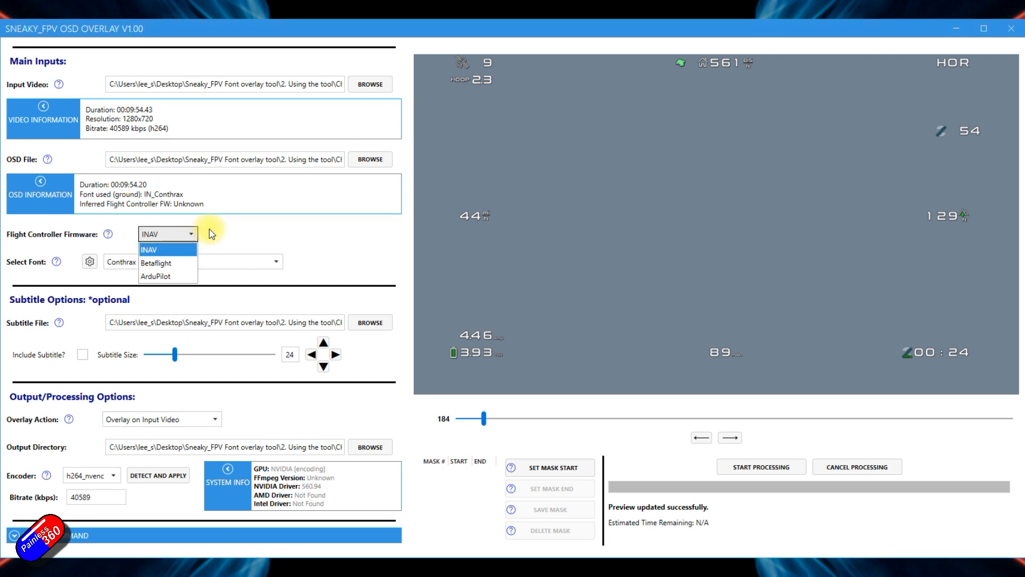
{"action": "mouse_move", "coordinate": [230, 231]}
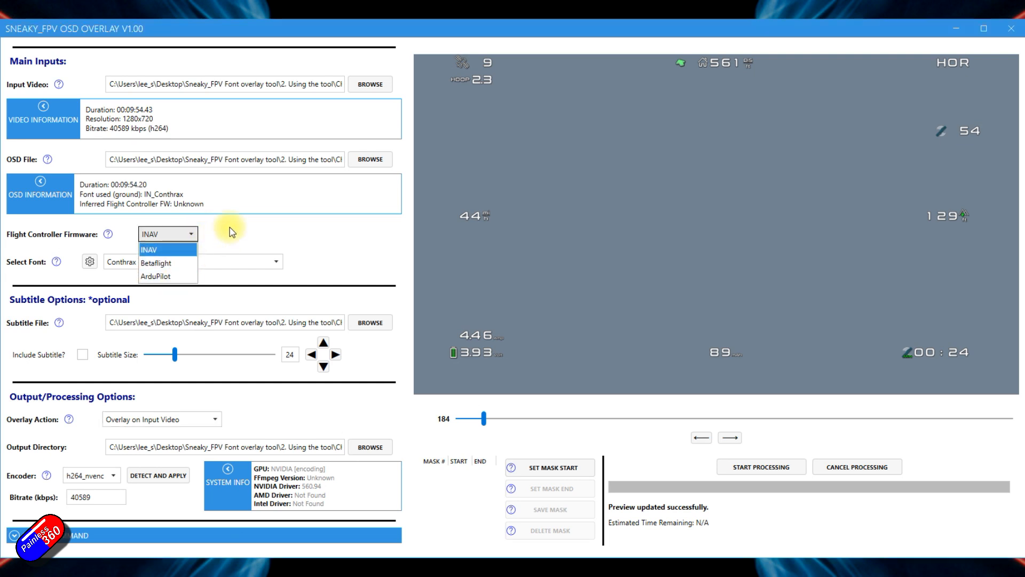
{"action": "left_click", "coordinate": [149, 249]}
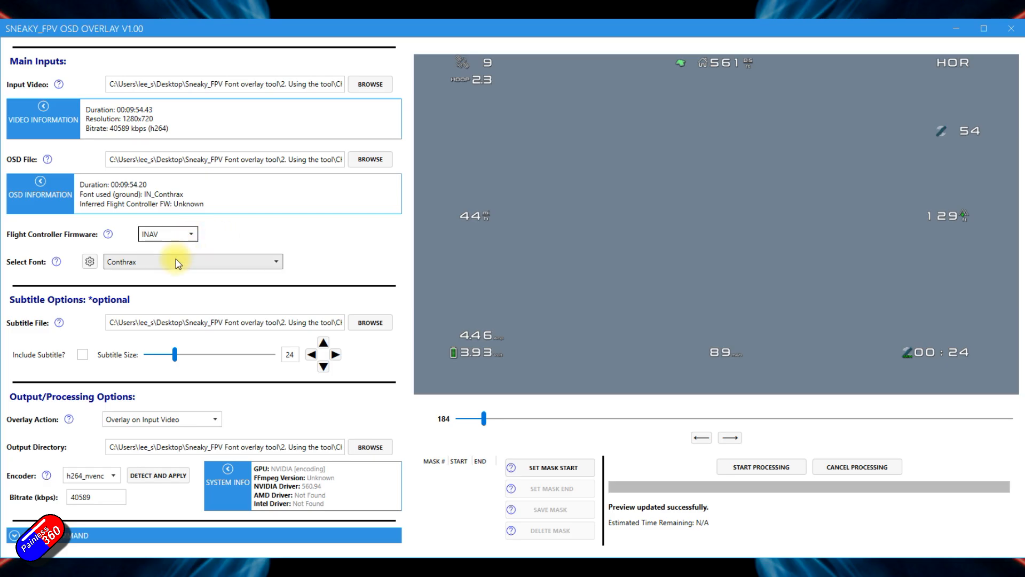
{"action": "left_click", "coordinate": [274, 261]}
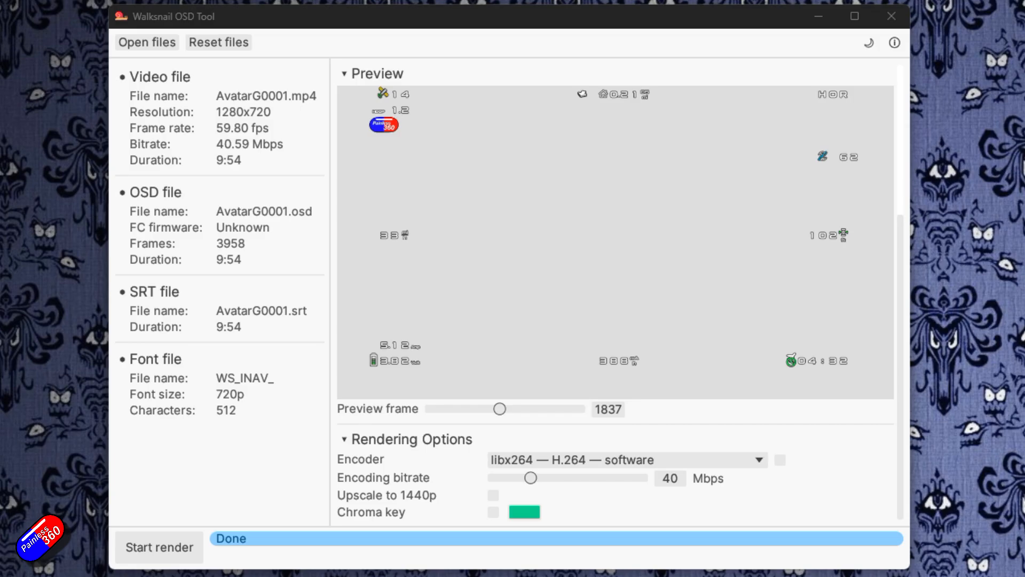
- Close the Walksnail OSD Tool now that its render shows Done
{"action": "left_click", "coordinate": [158, 547]}
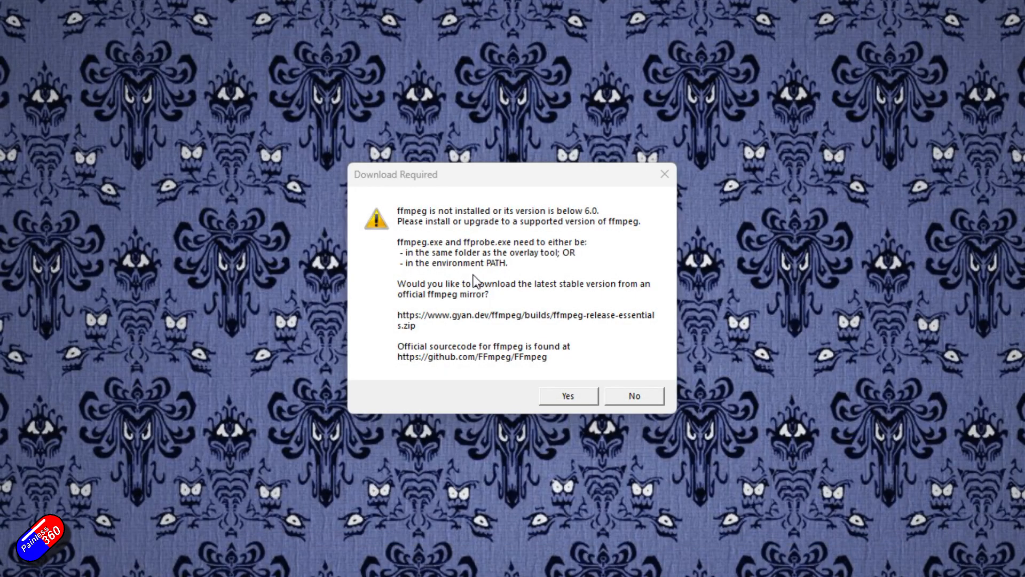
{"action": "mouse_move", "coordinate": [499, 298]}
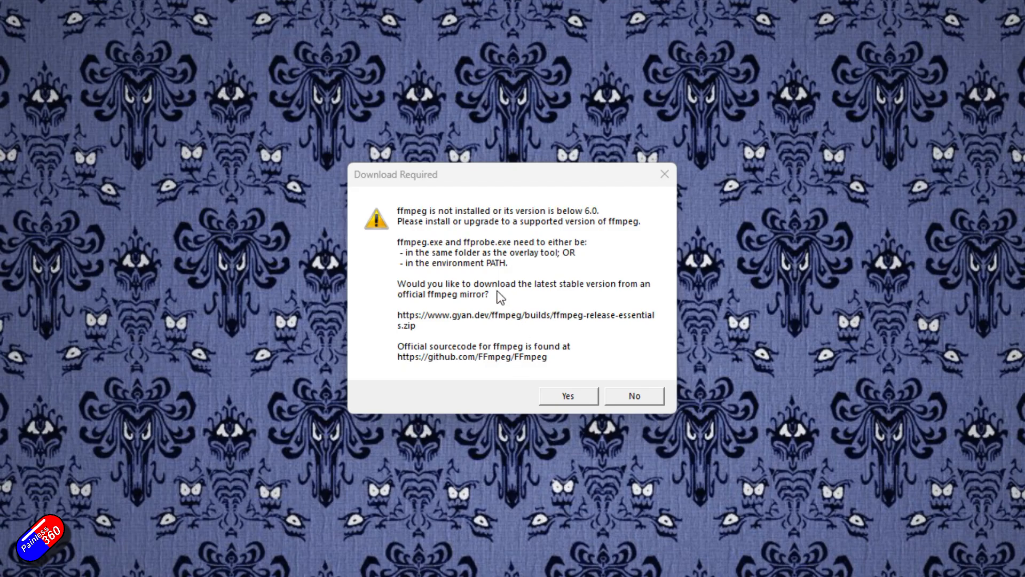
{"action": "mouse_move", "coordinate": [538, 318]}
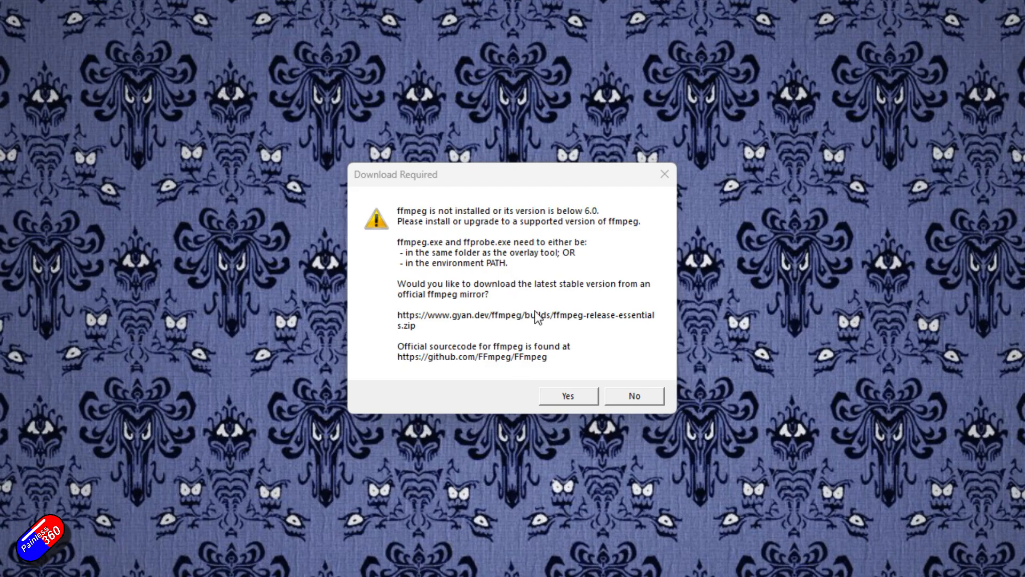
{"action": "mouse_move", "coordinate": [562, 363]}
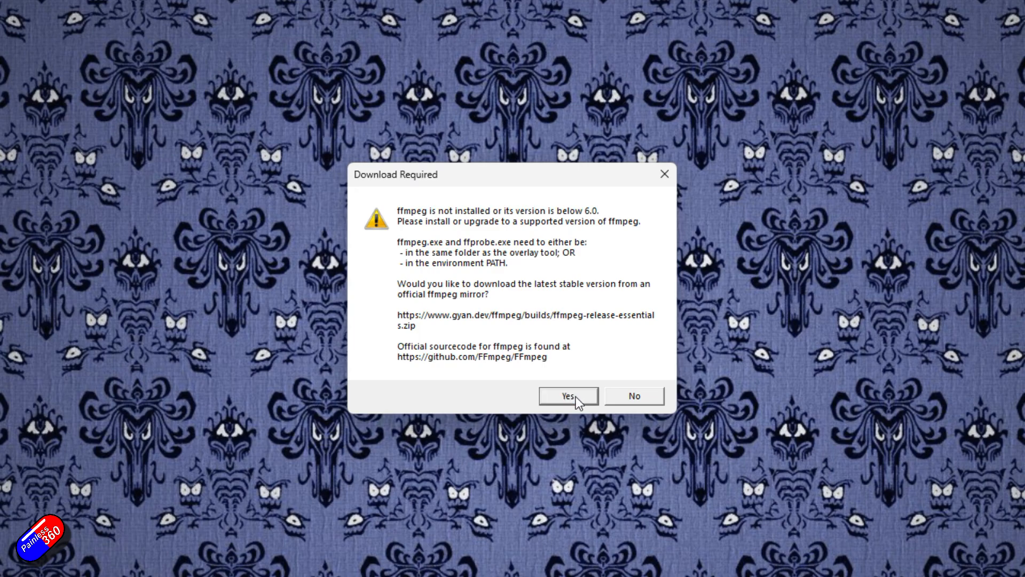
- Accept downloading the latest stable ffmpeg build from the official mirror
{"action": "left_click", "coordinate": [566, 396]}
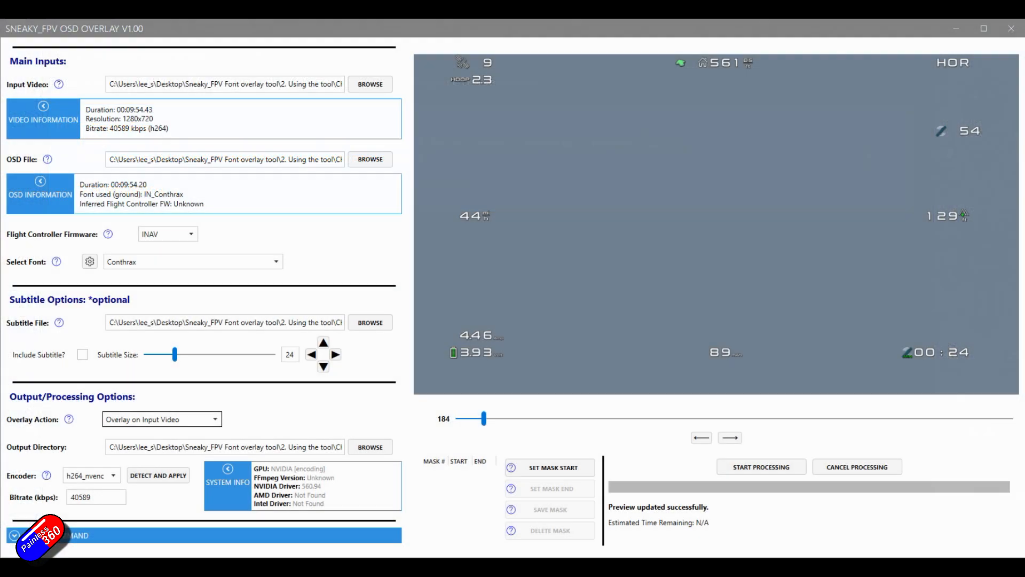
{"action": "mouse_move", "coordinate": [391, 416]}
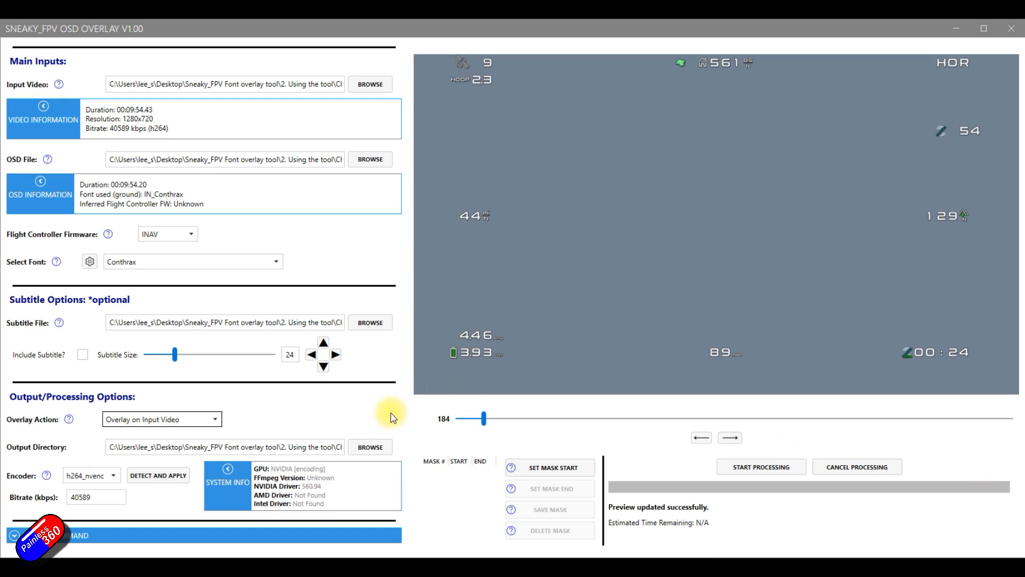
{"action": "mouse_move", "coordinate": [637, 217]}
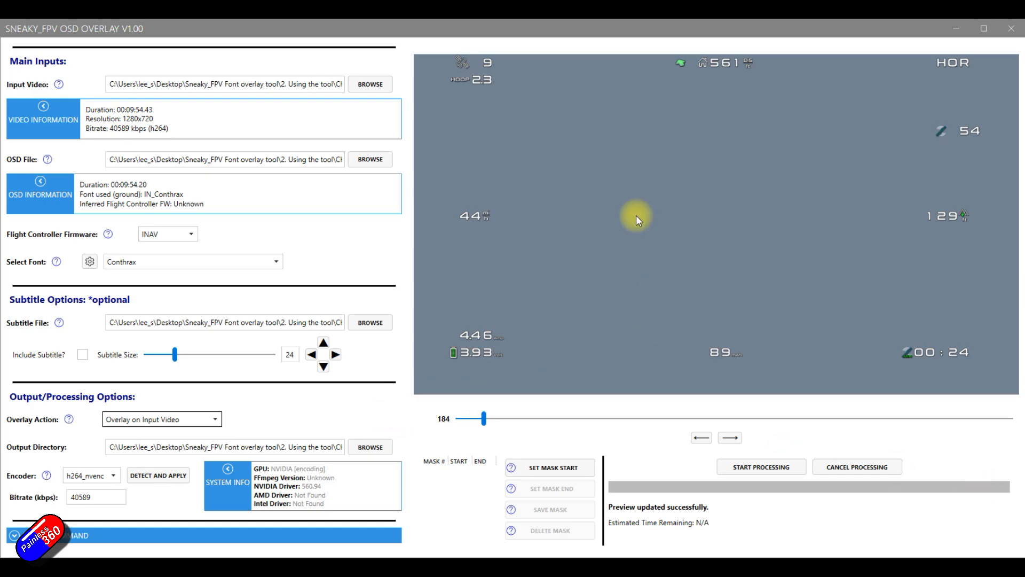
{"action": "mouse_move", "coordinate": [451, 296]}
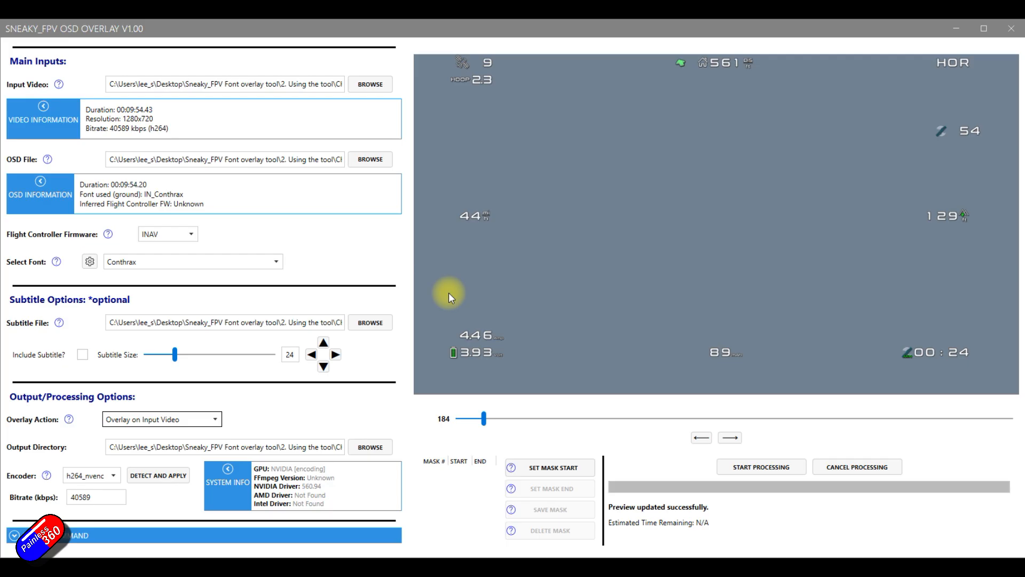
{"action": "mouse_move", "coordinate": [369, 83]}
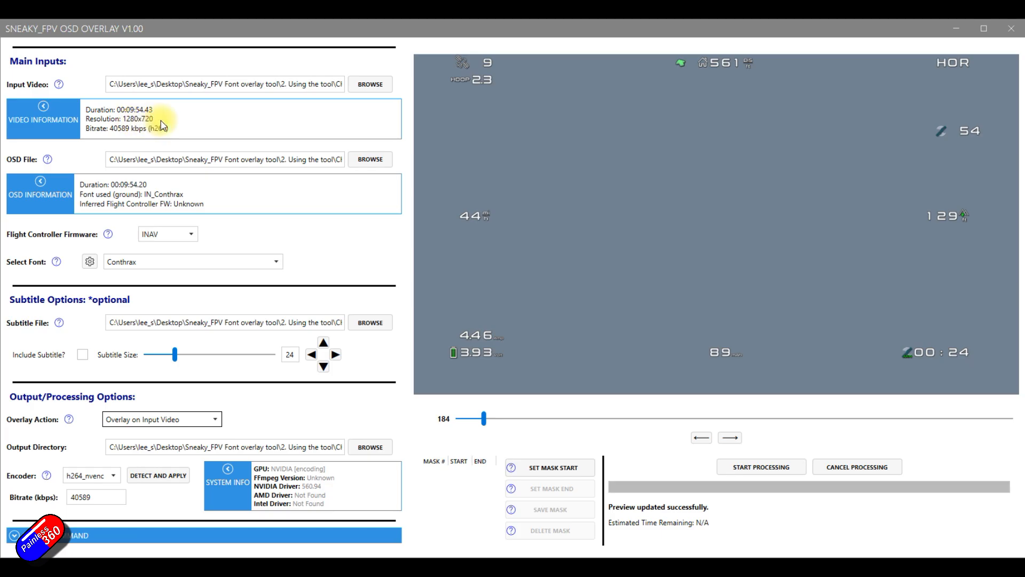
{"action": "mouse_move", "coordinate": [216, 127]}
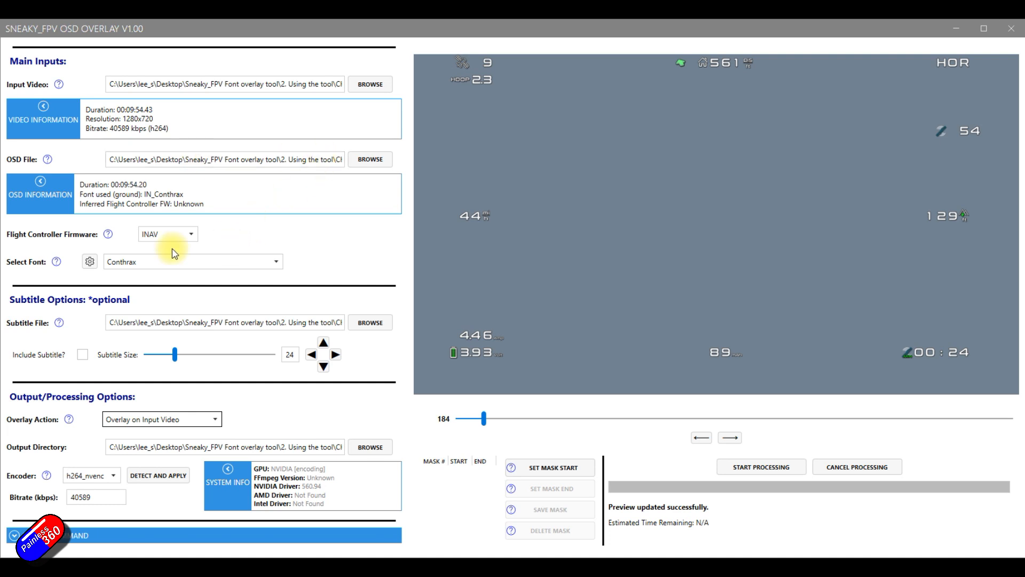
{"action": "mouse_move", "coordinate": [225, 241]}
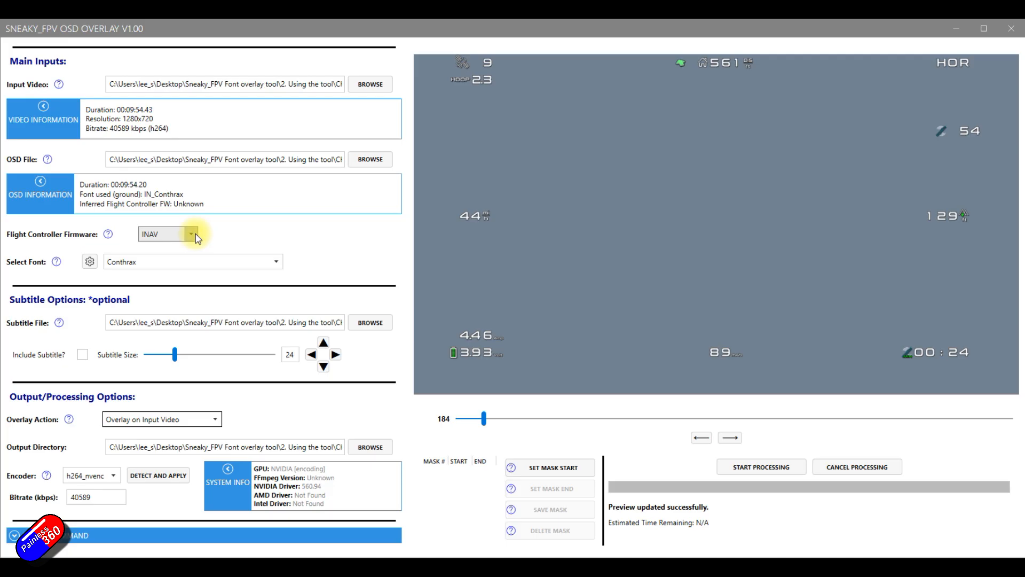
- Confirm INAV firmware and Conthrax font, then show the OSD font library manager
{"action": "left_click", "coordinate": [190, 233]}
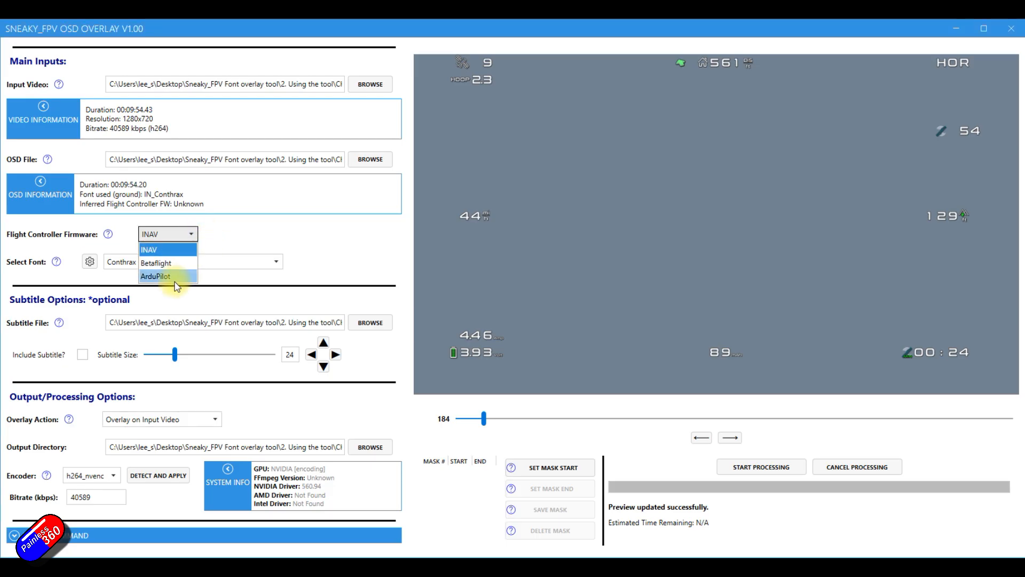
{"action": "left_click", "coordinate": [149, 249]}
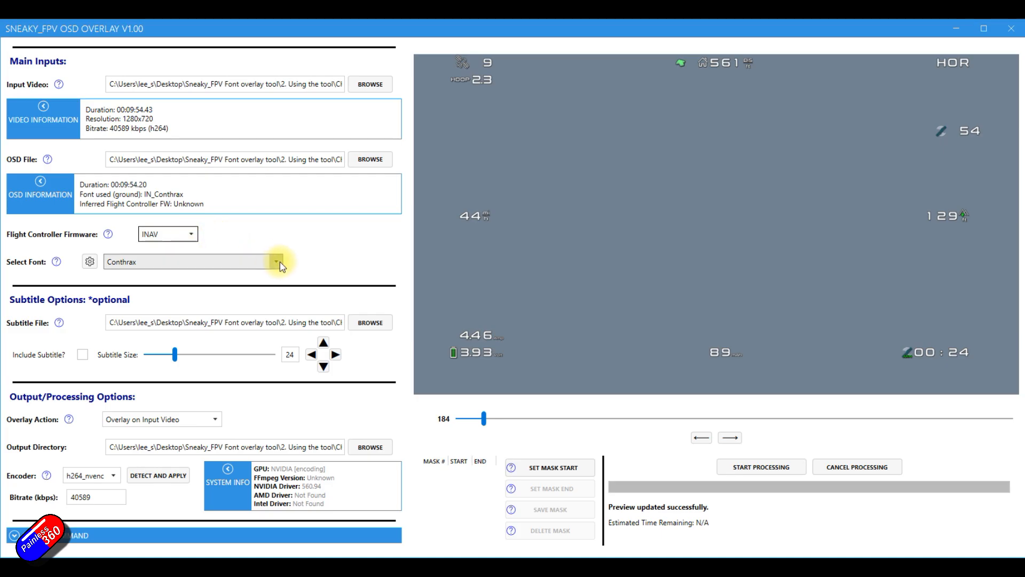
{"action": "left_click", "coordinate": [276, 262]}
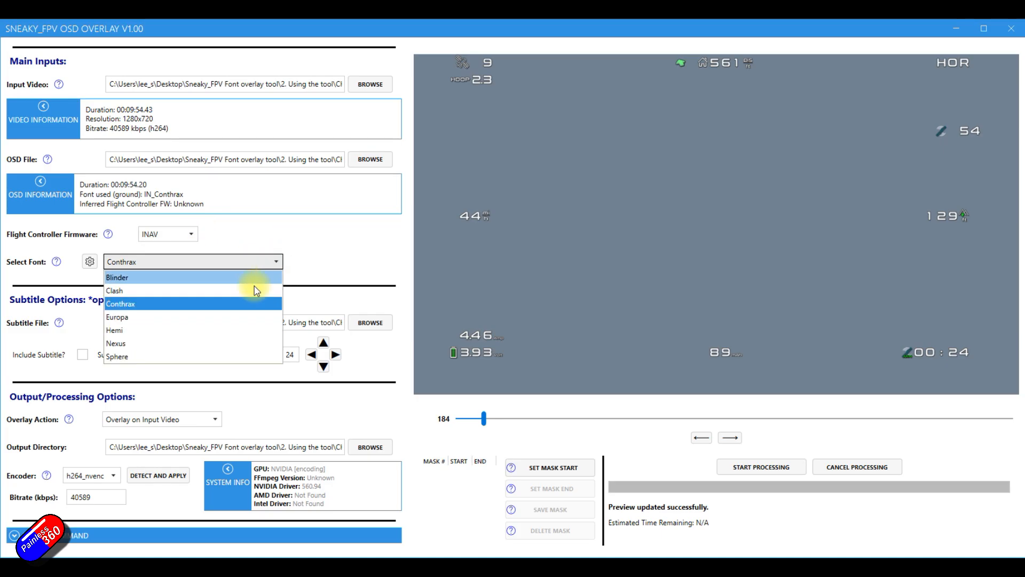
{"action": "mouse_move", "coordinate": [272, 285]}
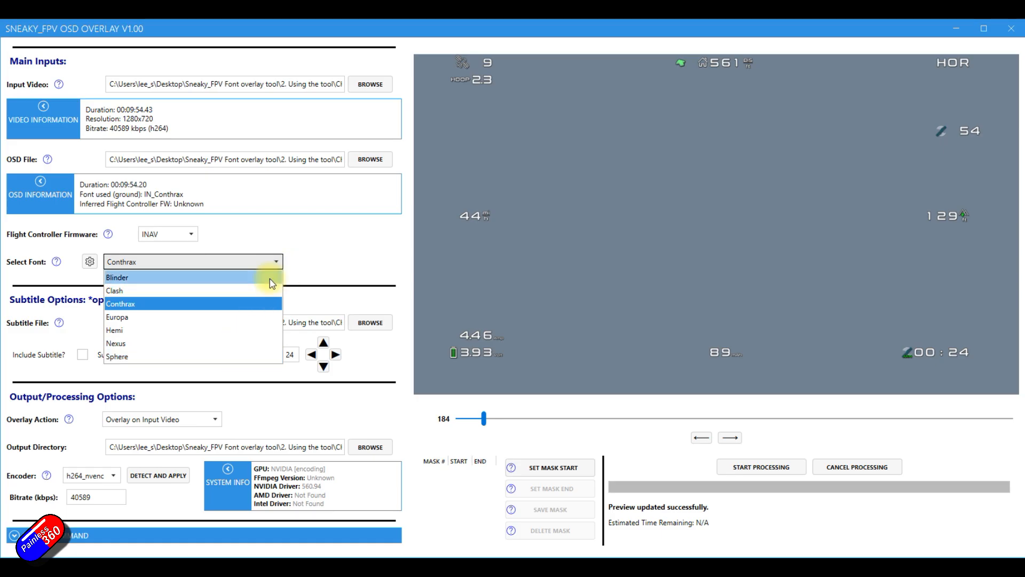
{"action": "mouse_move", "coordinate": [274, 283]}
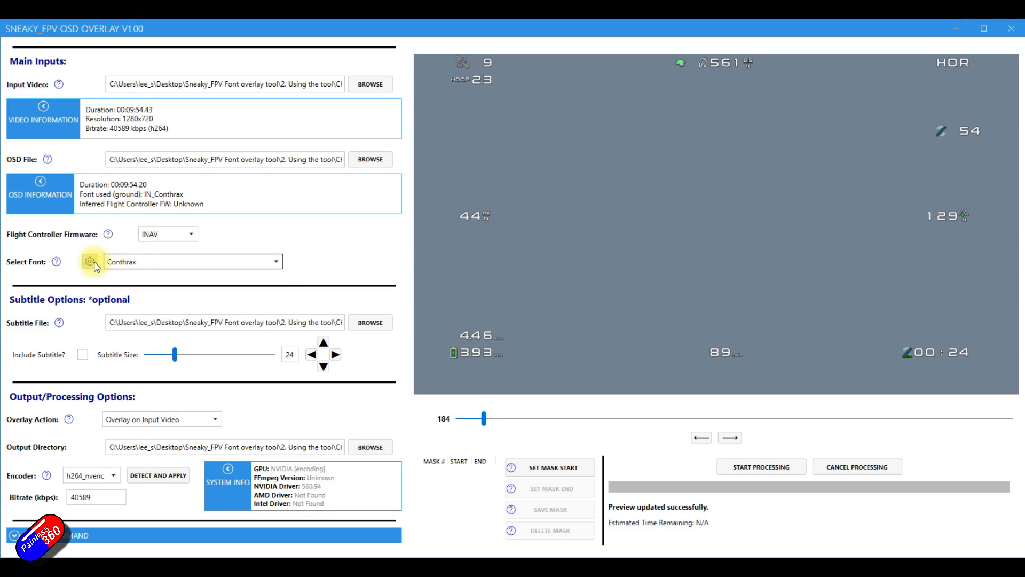
{"action": "left_click", "coordinate": [90, 262]}
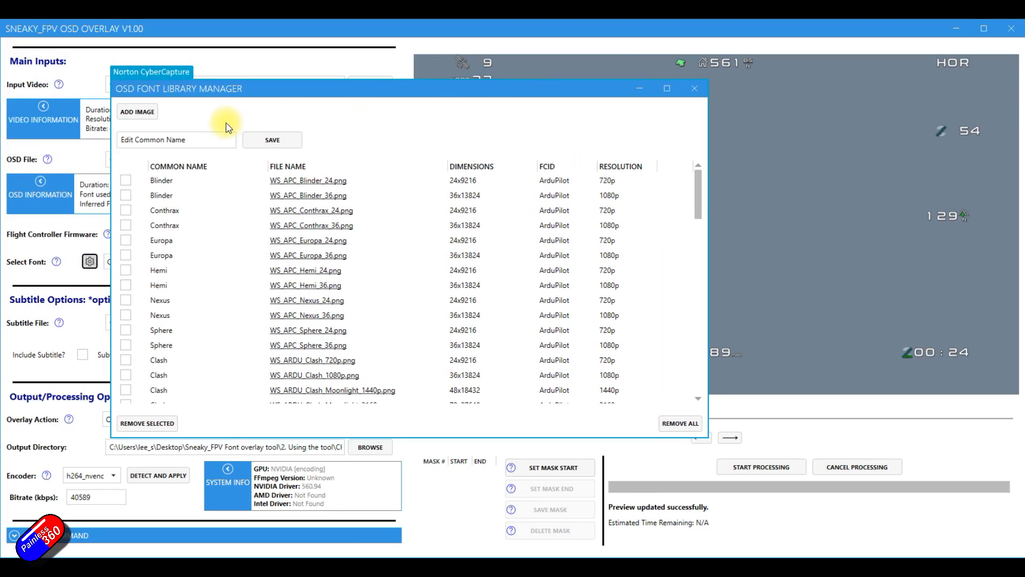
{"action": "mouse_move", "coordinate": [255, 173]}
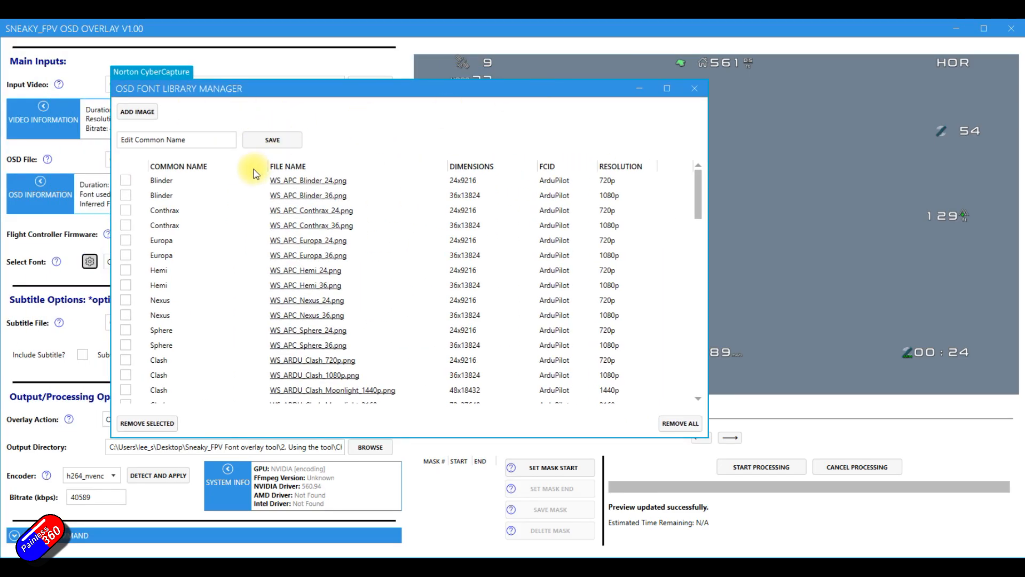
{"action": "mouse_move", "coordinate": [137, 111]}
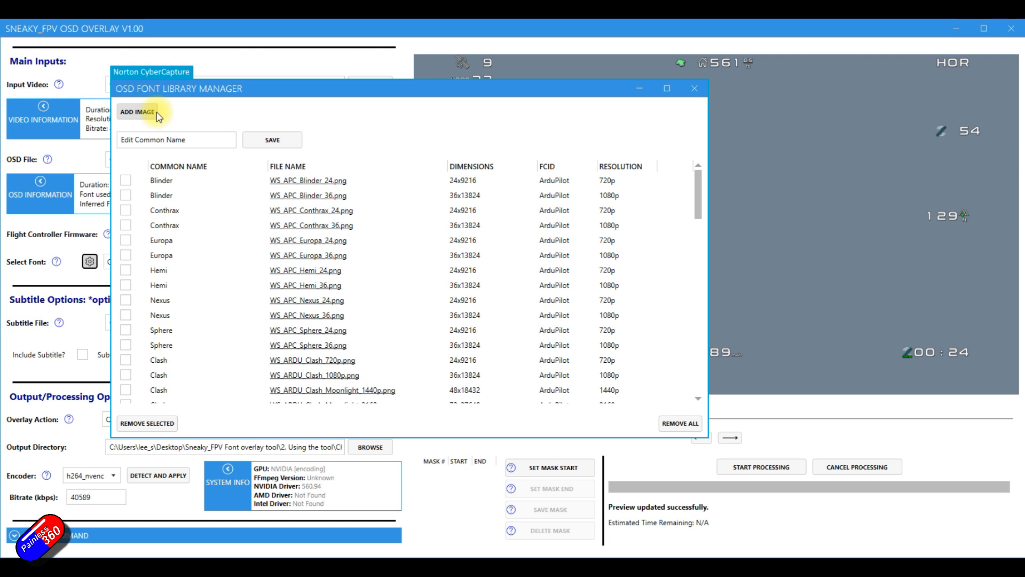
{"action": "mouse_move", "coordinate": [147, 116]}
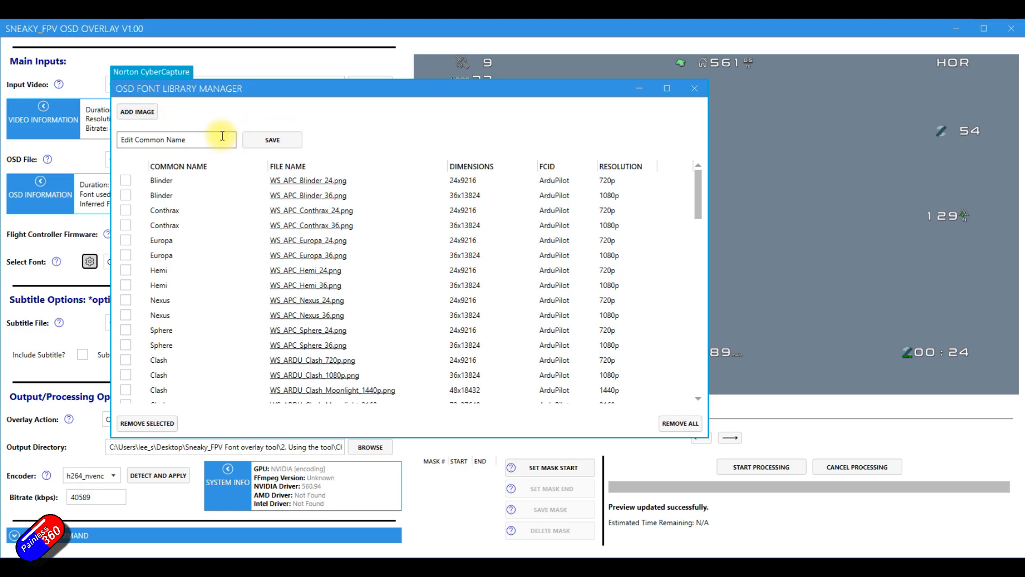
{"action": "mouse_move", "coordinate": [330, 138]}
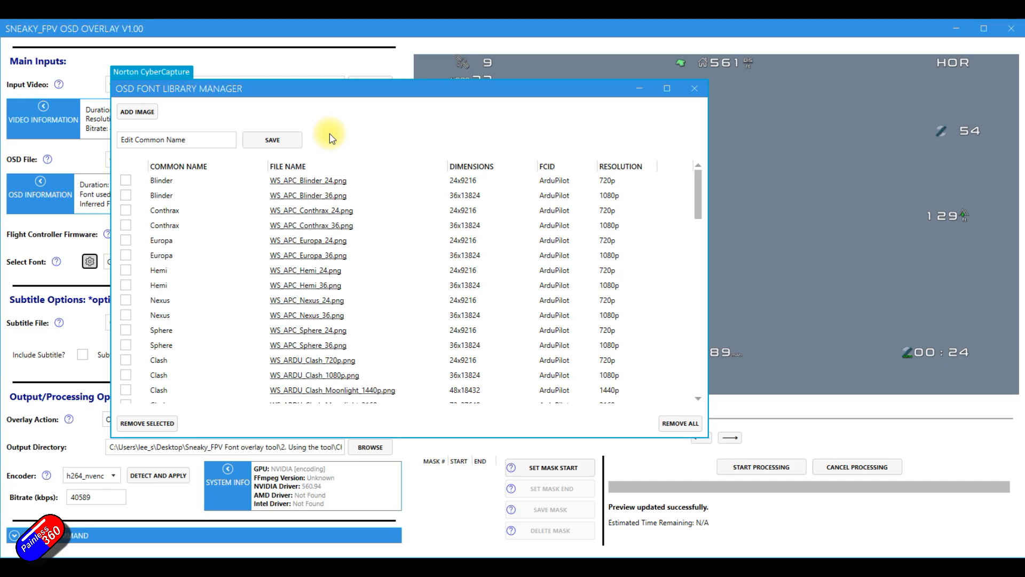
- Review the font library list and close its window, back to the main settings
{"action": "left_click", "coordinate": [694, 88]}
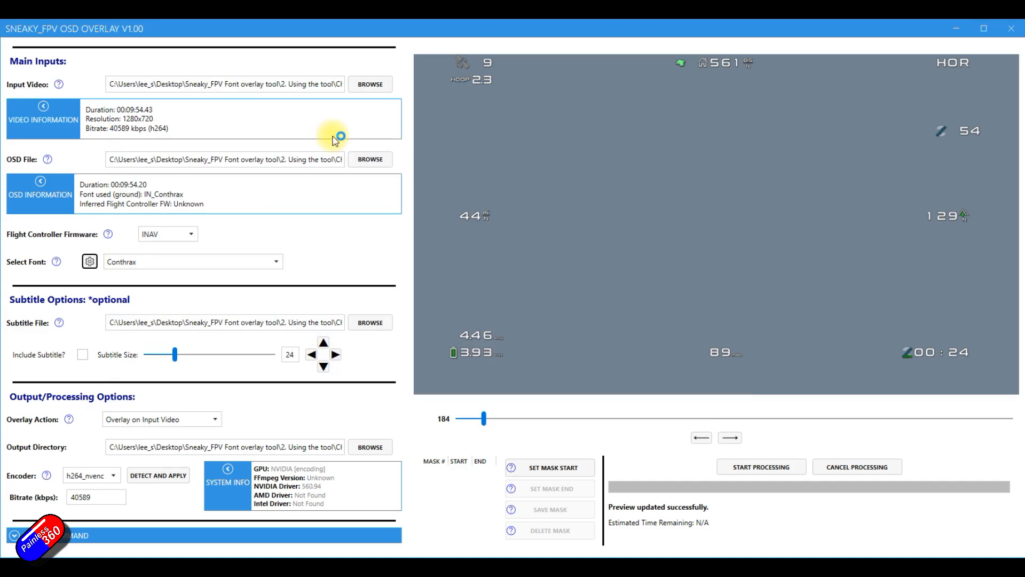
{"action": "left_click", "coordinate": [90, 261]}
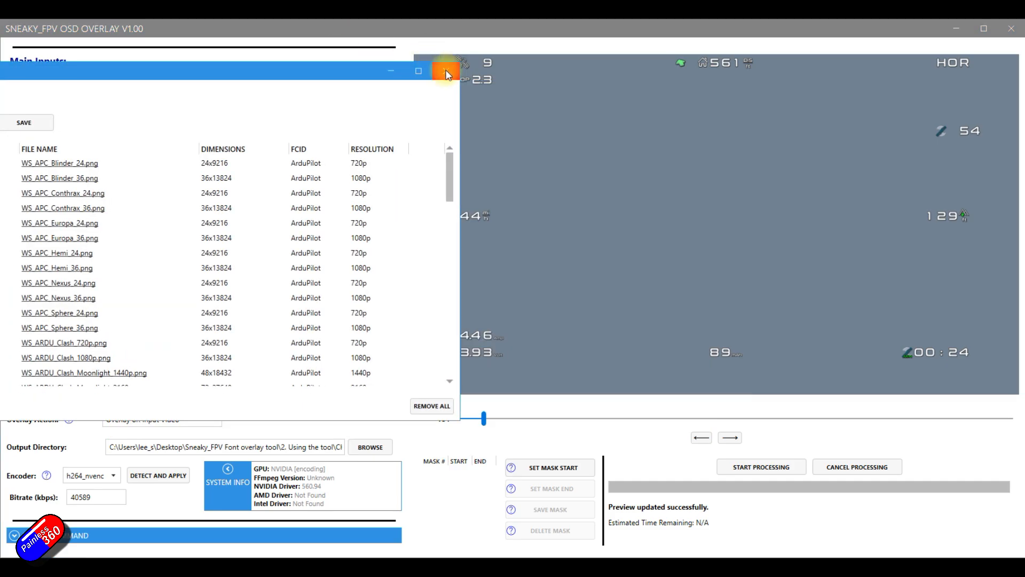
{"action": "left_click", "coordinate": [446, 70]}
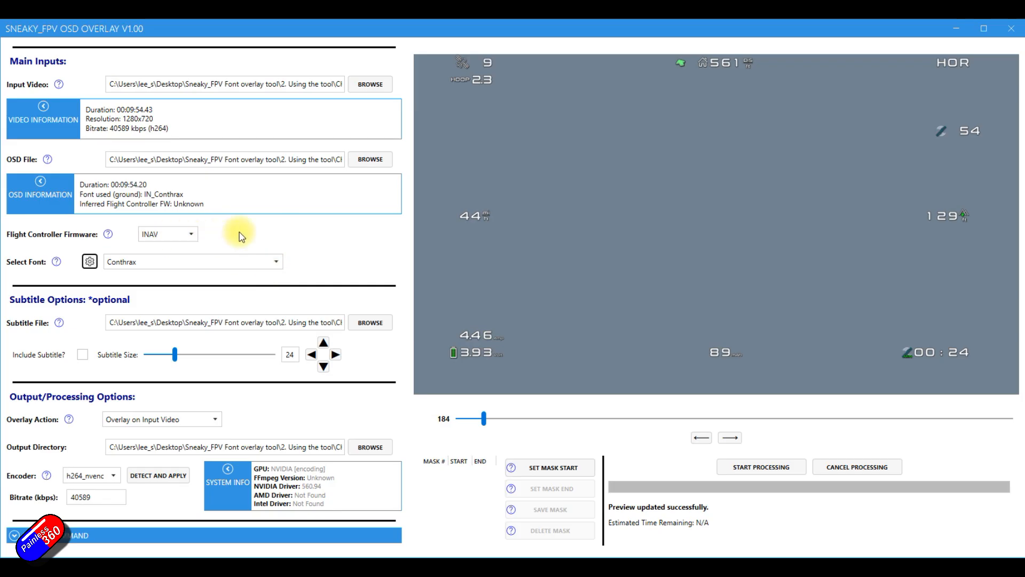
{"action": "mouse_move", "coordinate": [284, 261]}
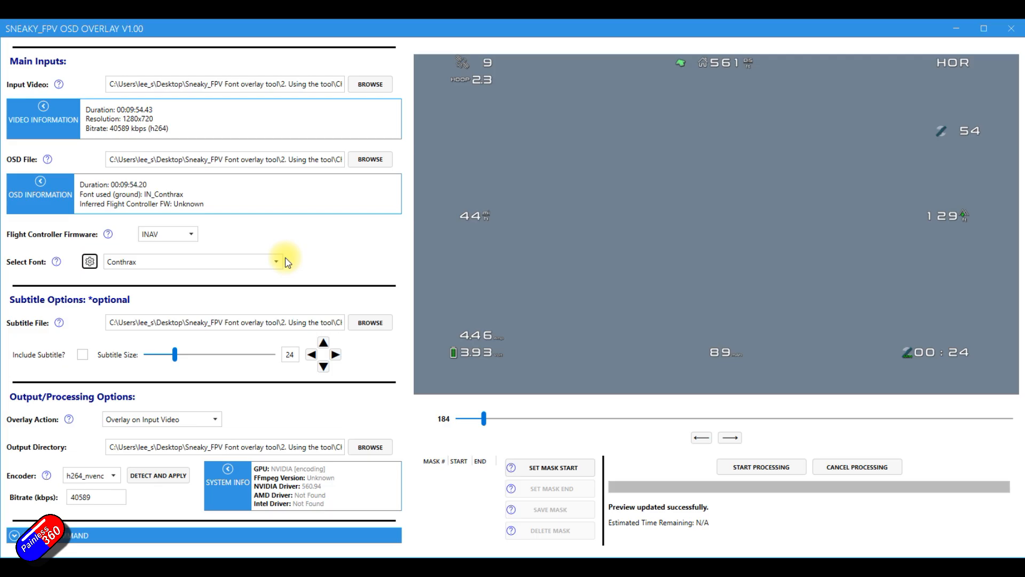
{"action": "mouse_move", "coordinate": [320, 278]}
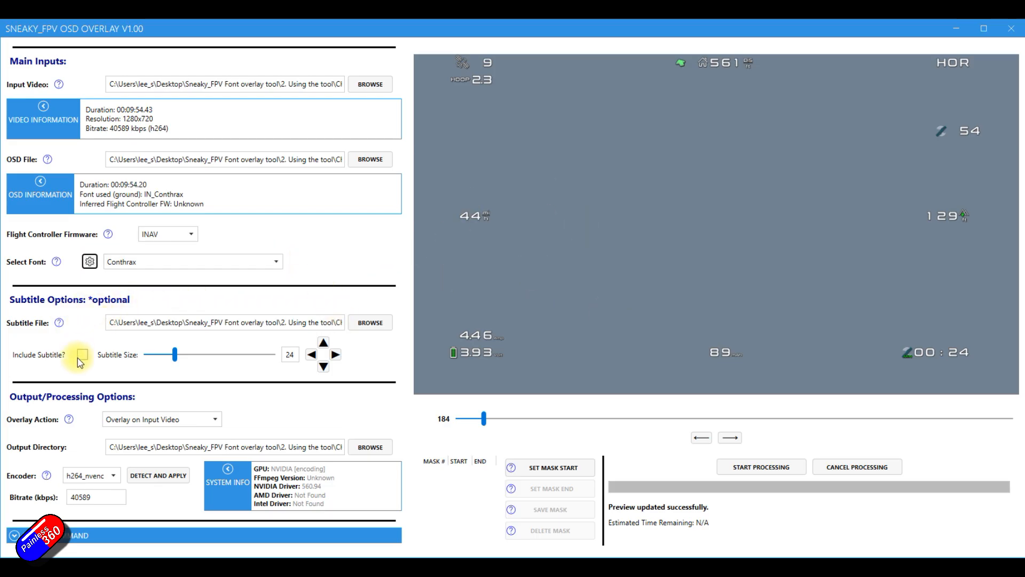
- Toggle 'Include Subtitle?' so the telemetry subtitle line appears in the overlay
{"action": "left_click", "coordinate": [82, 353]}
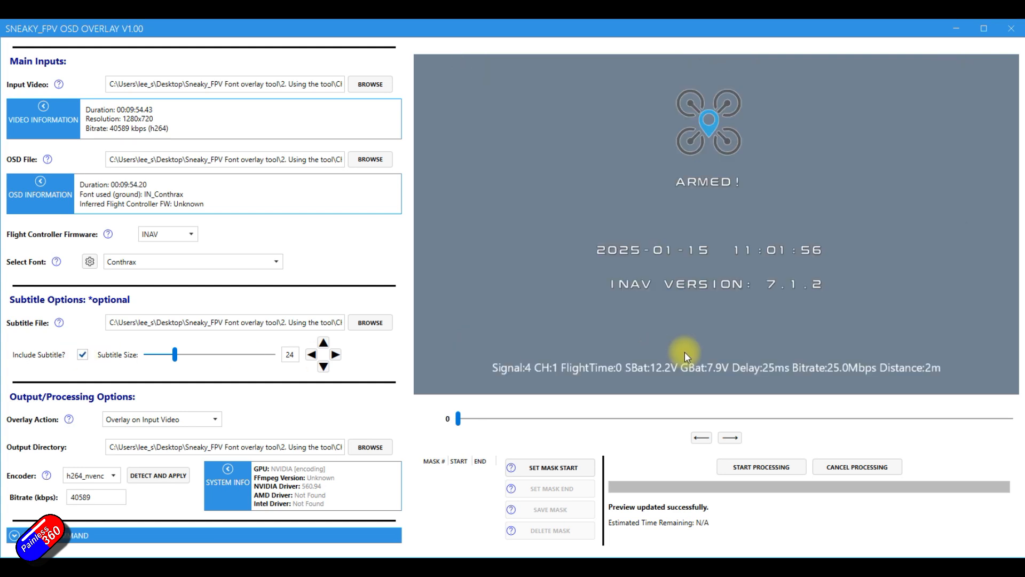
{"action": "mouse_move", "coordinate": [561, 359]}
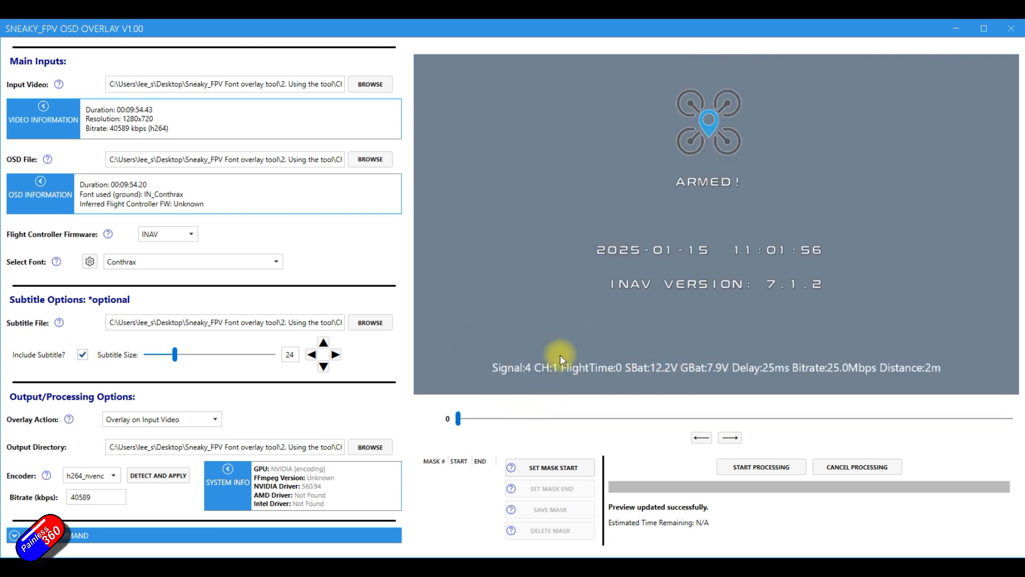
{"action": "mouse_move", "coordinate": [441, 410]}
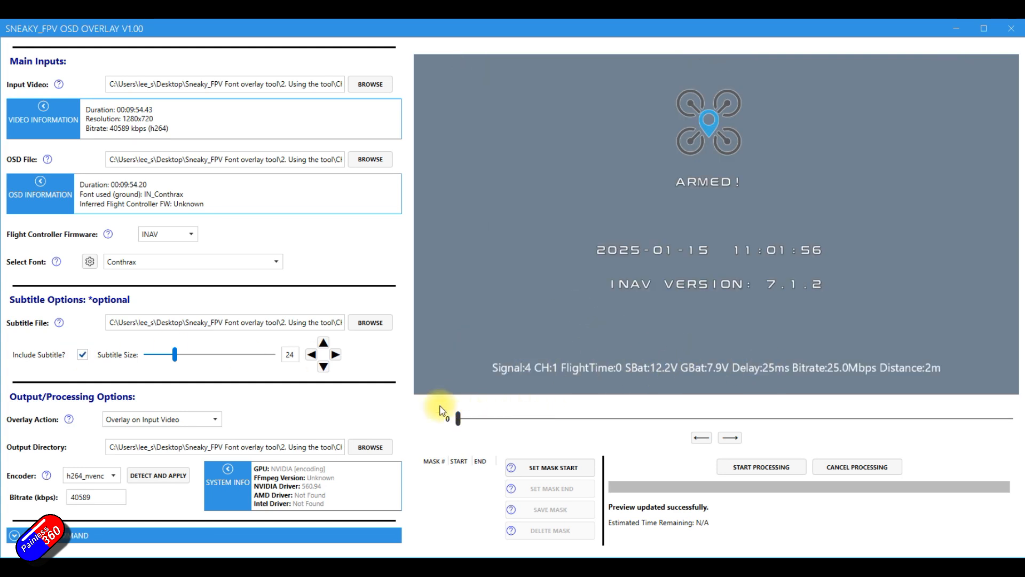
{"action": "mouse_move", "coordinate": [175, 341]}
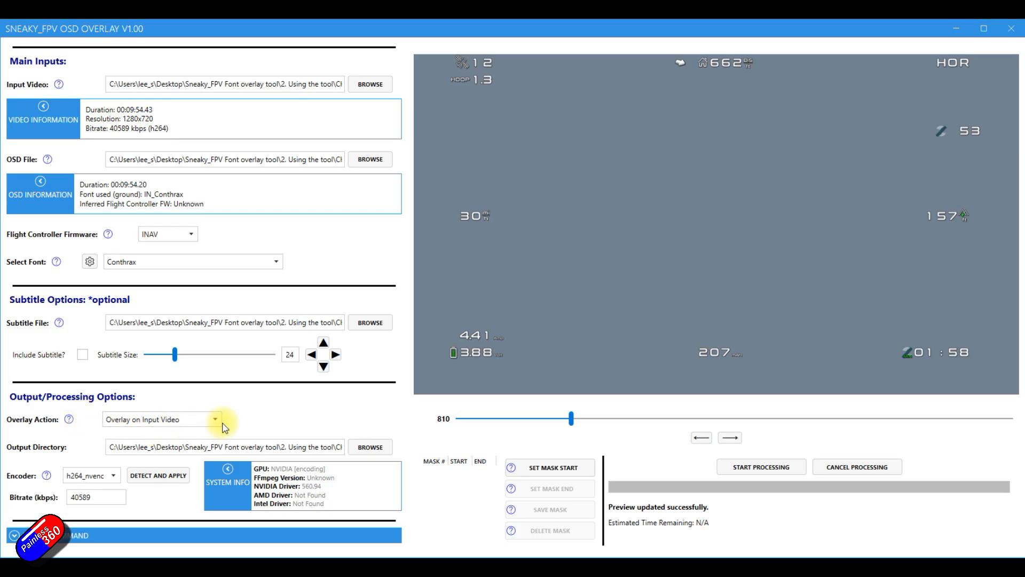
{"action": "left_click", "coordinate": [216, 419]}
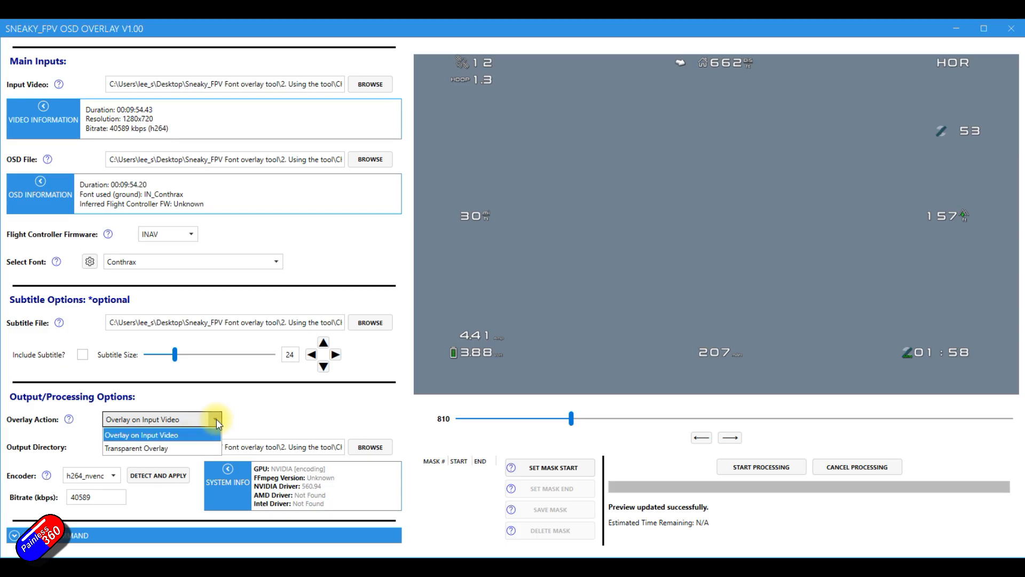
{"action": "mouse_move", "coordinate": [206, 448]}
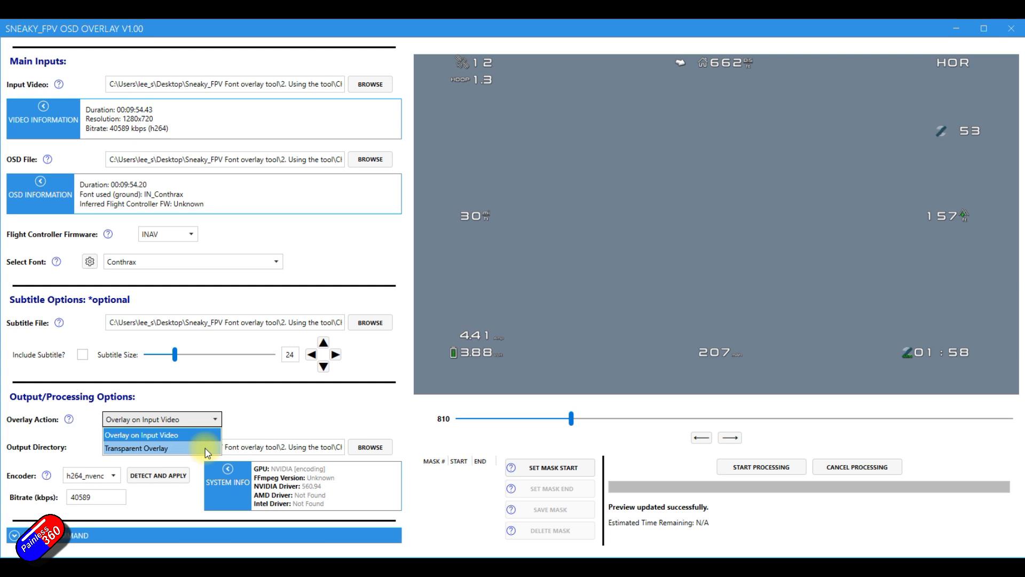
{"action": "mouse_move", "coordinate": [145, 454]}
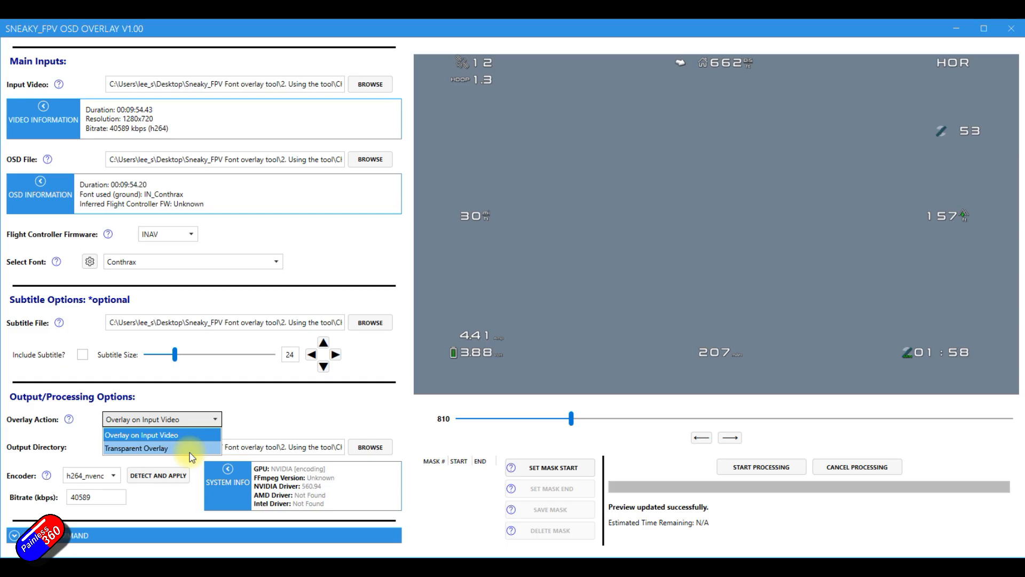
{"action": "left_click", "coordinate": [141, 435]}
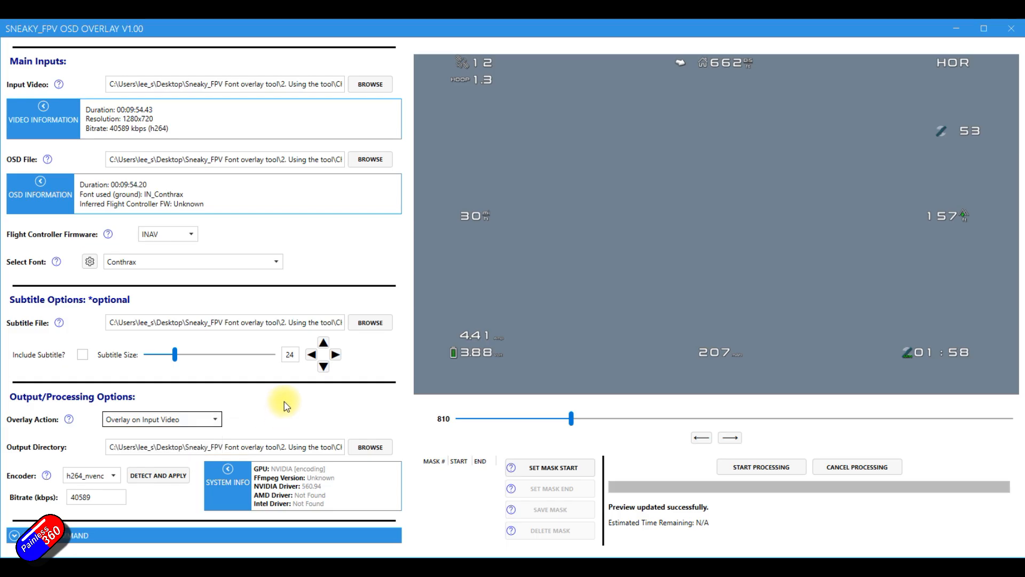
{"action": "mouse_move", "coordinate": [55, 464]}
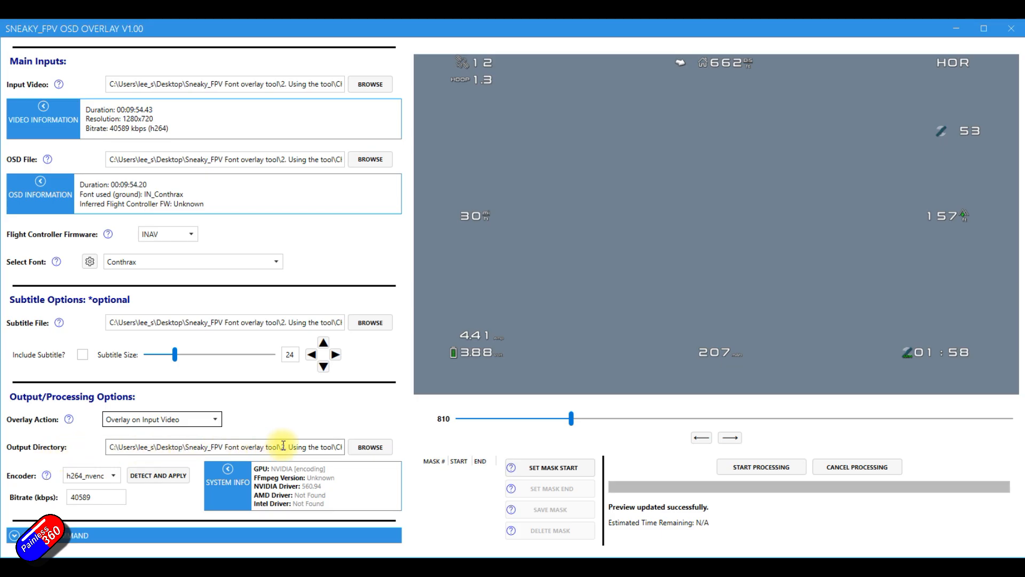
{"action": "mouse_move", "coordinate": [251, 69]}
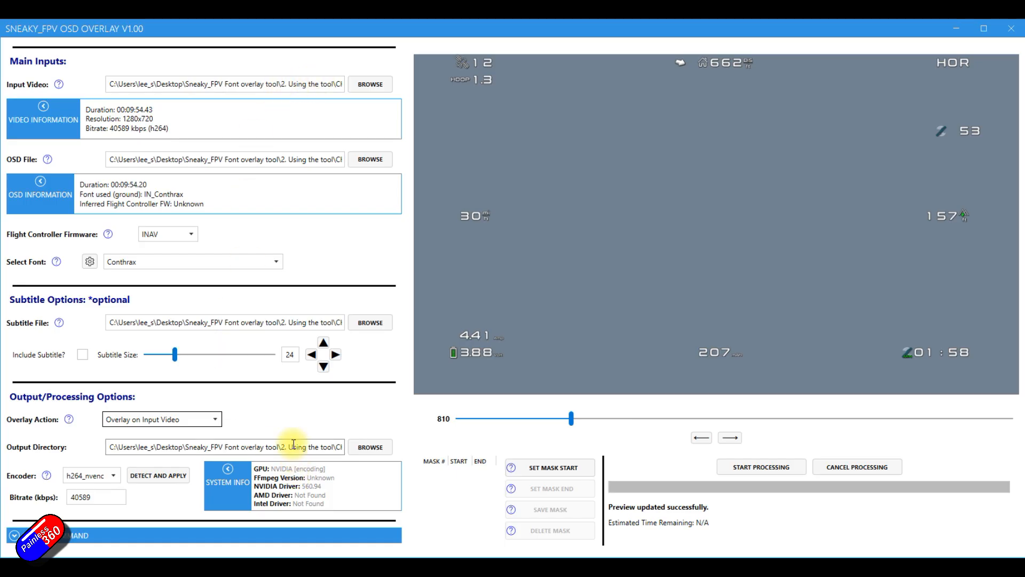
{"action": "mouse_move", "coordinate": [32, 486]}
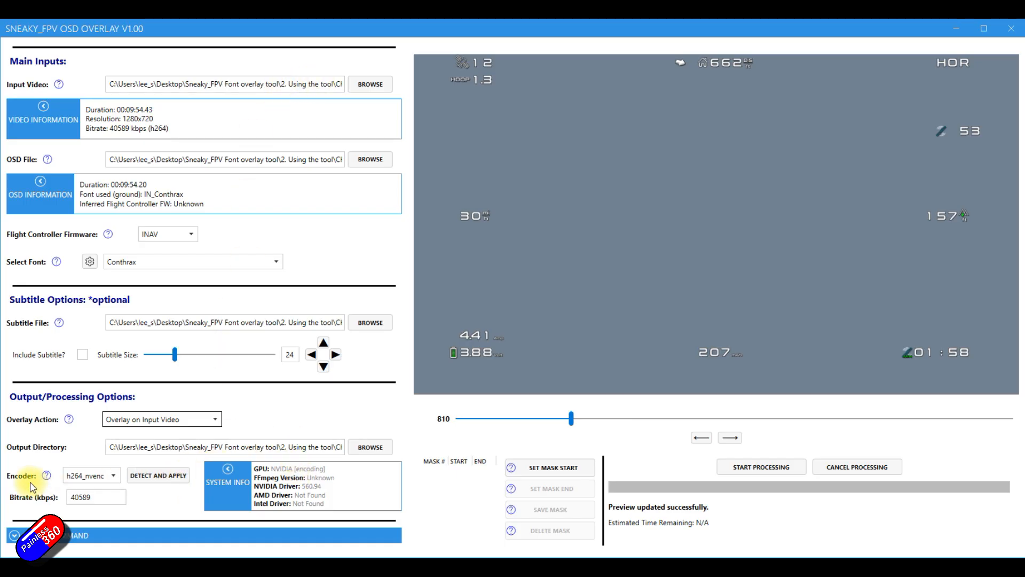
{"action": "mouse_move", "coordinate": [158, 475]}
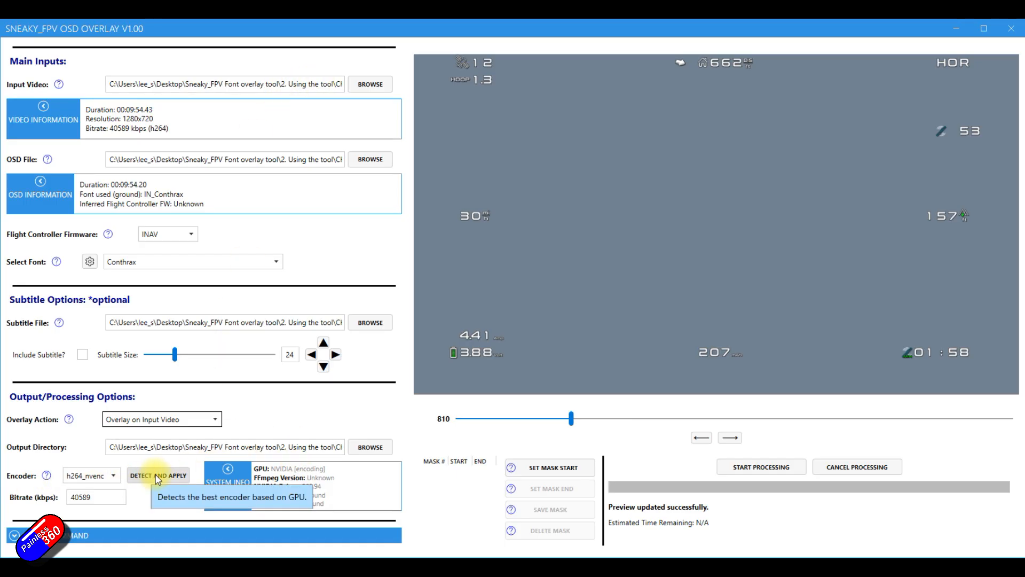
{"action": "mouse_move", "coordinate": [149, 509]}
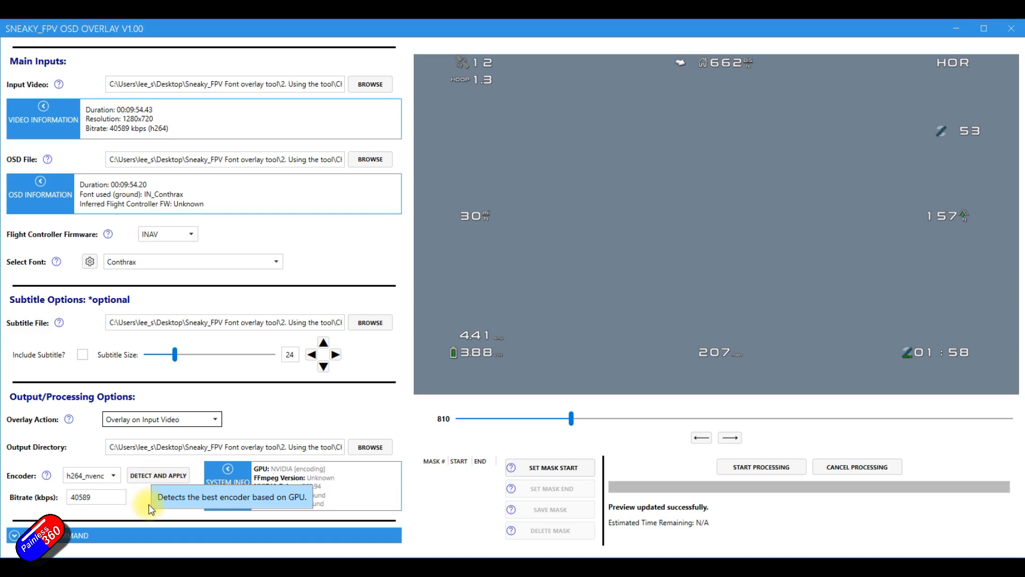
{"action": "mouse_move", "coordinate": [163, 498]}
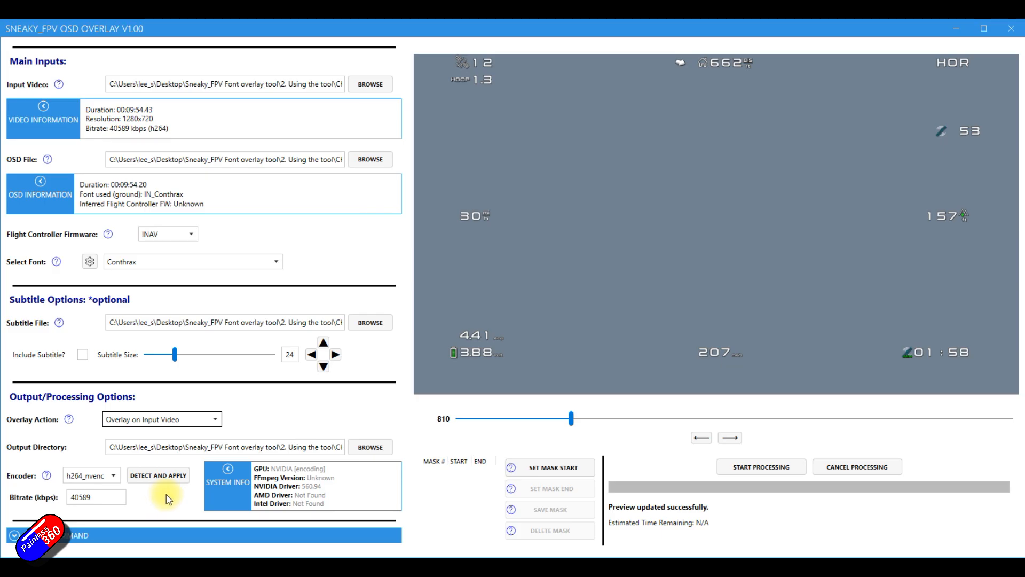
{"action": "mouse_move", "coordinate": [477, 478]}
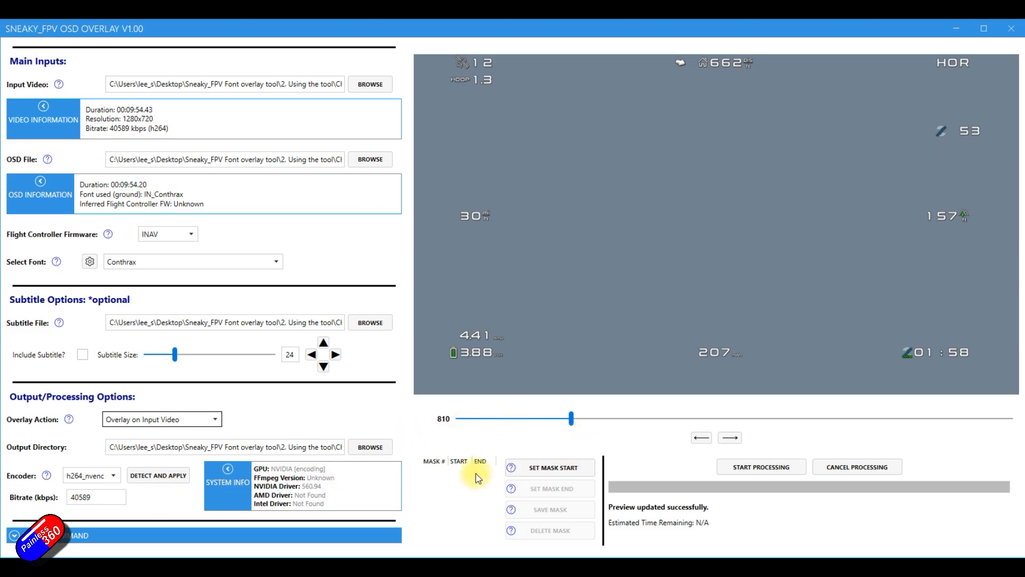
{"action": "mouse_move", "coordinate": [560, 419]}
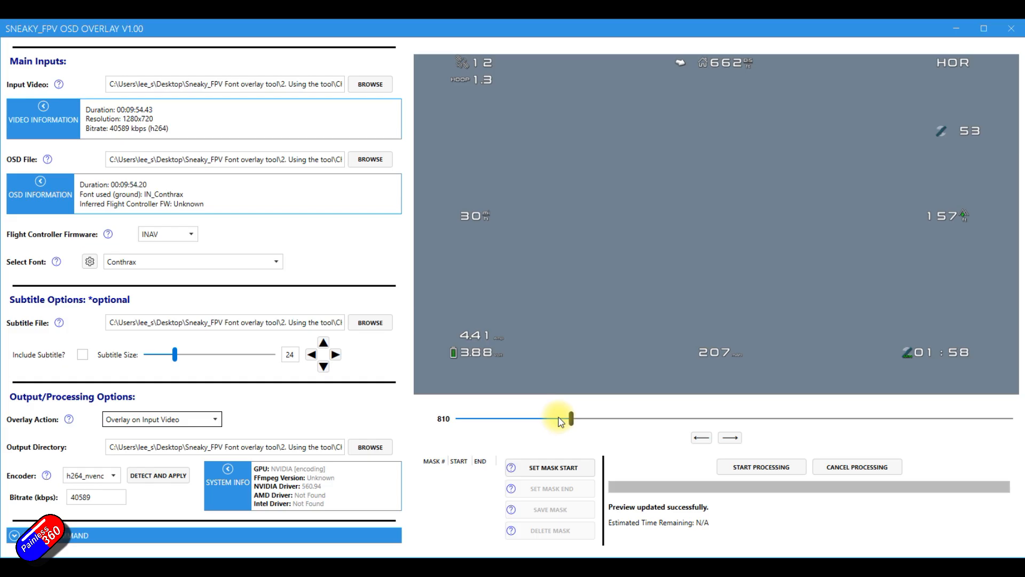
{"action": "mouse_move", "coordinate": [583, 428]}
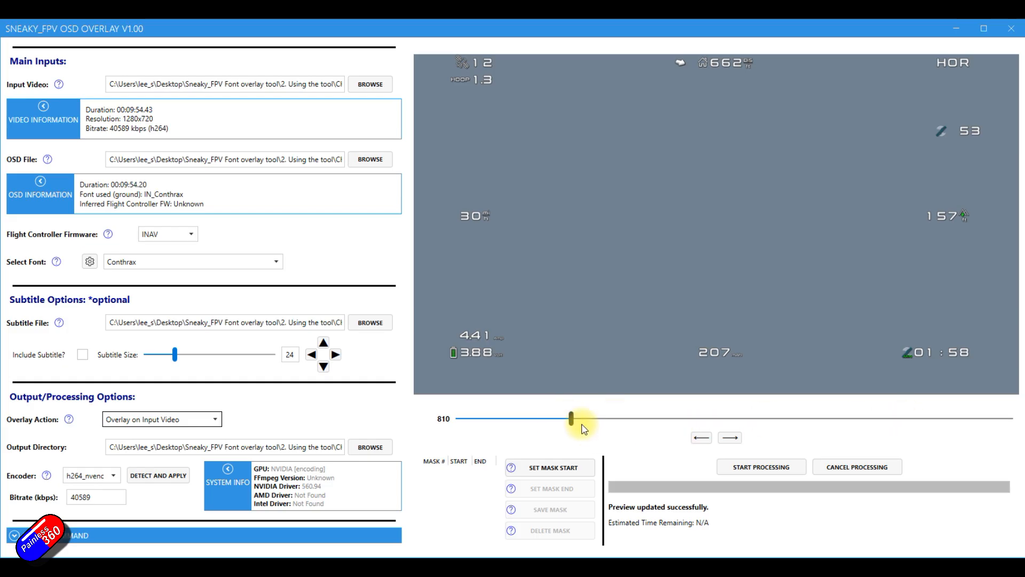
{"action": "mouse_move", "coordinate": [576, 530]}
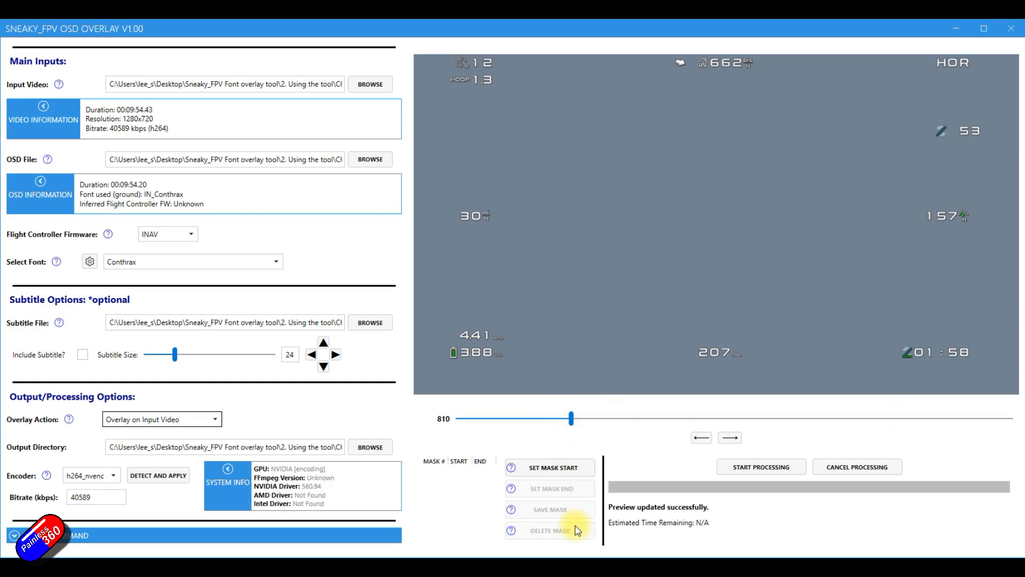
{"action": "mouse_move", "coordinate": [876, 429]}
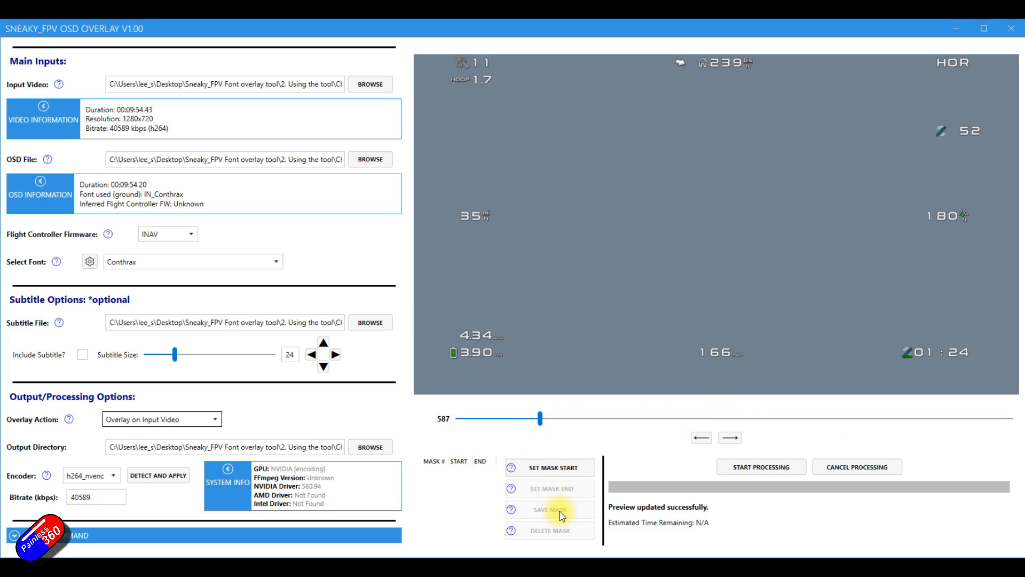
{"action": "mouse_move", "coordinate": [574, 490]}
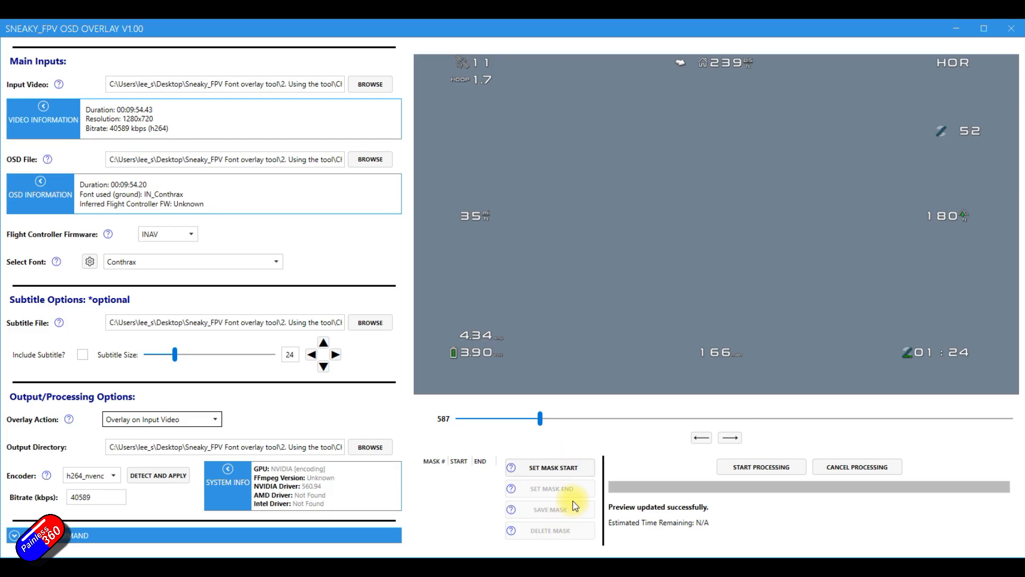
{"action": "mouse_move", "coordinate": [656, 457]}
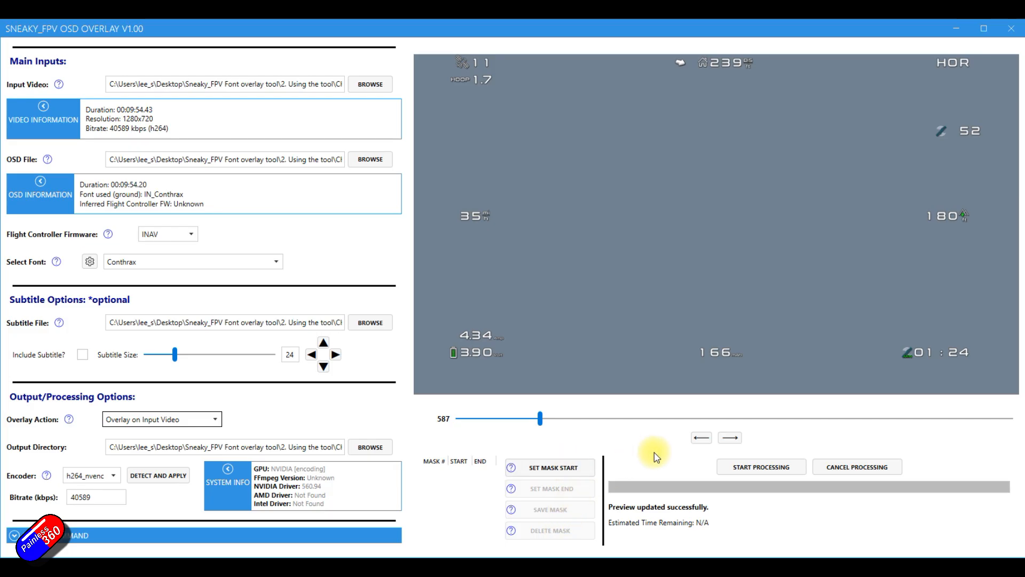
{"action": "mouse_move", "coordinate": [761, 466]}
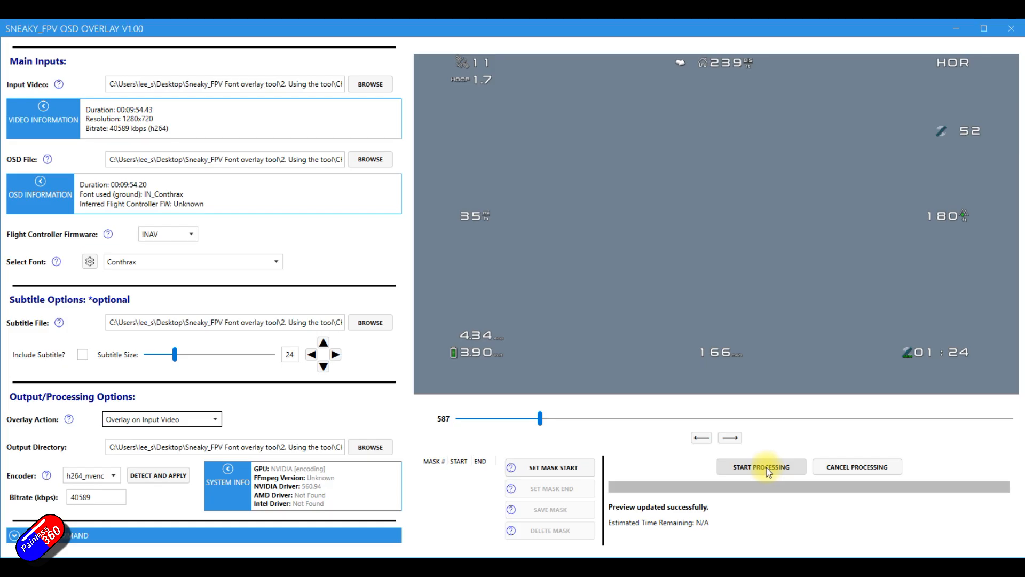
- Start rendering the OSD overlay onto the flight video
{"action": "left_click", "coordinate": [760, 466]}
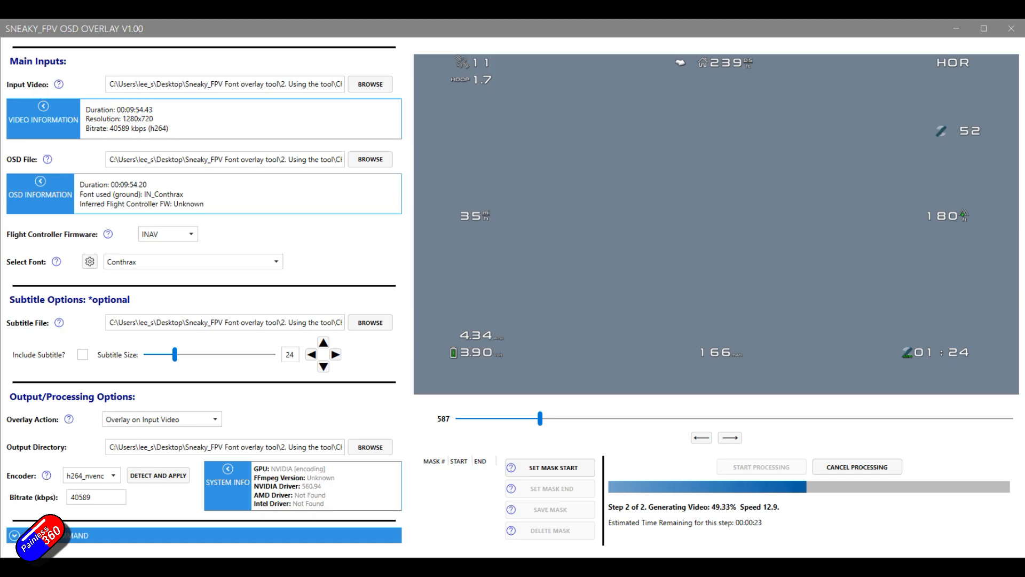
{"action": "mouse_move", "coordinate": [181, 256]}
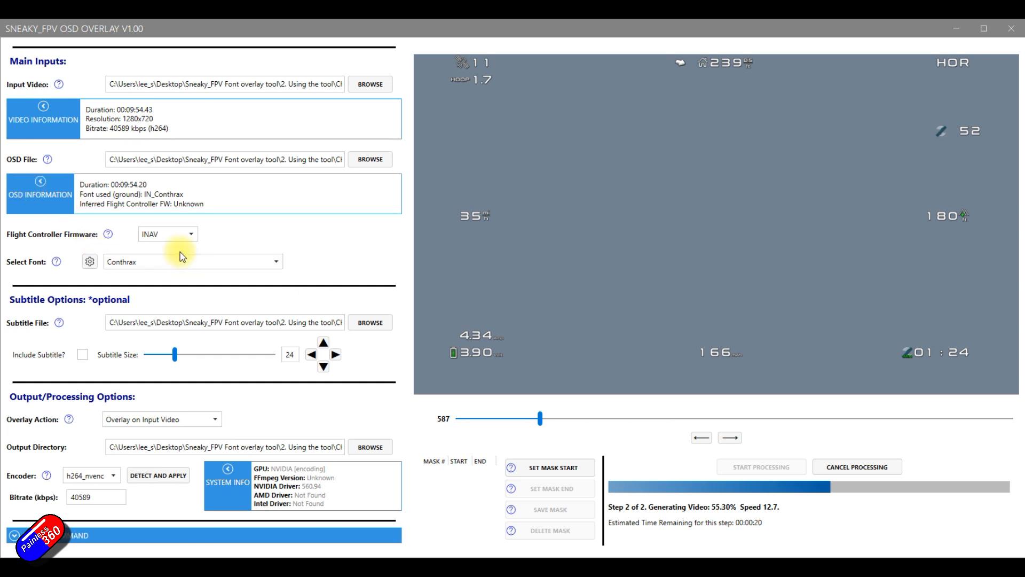
{"action": "mouse_move", "coordinate": [244, 244]}
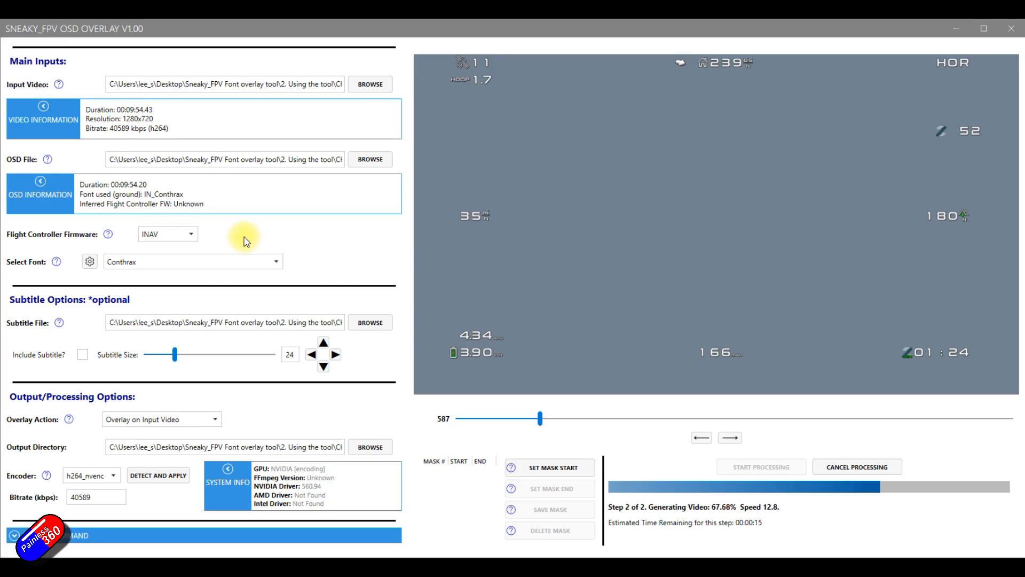
{"action": "mouse_move", "coordinate": [644, 417]}
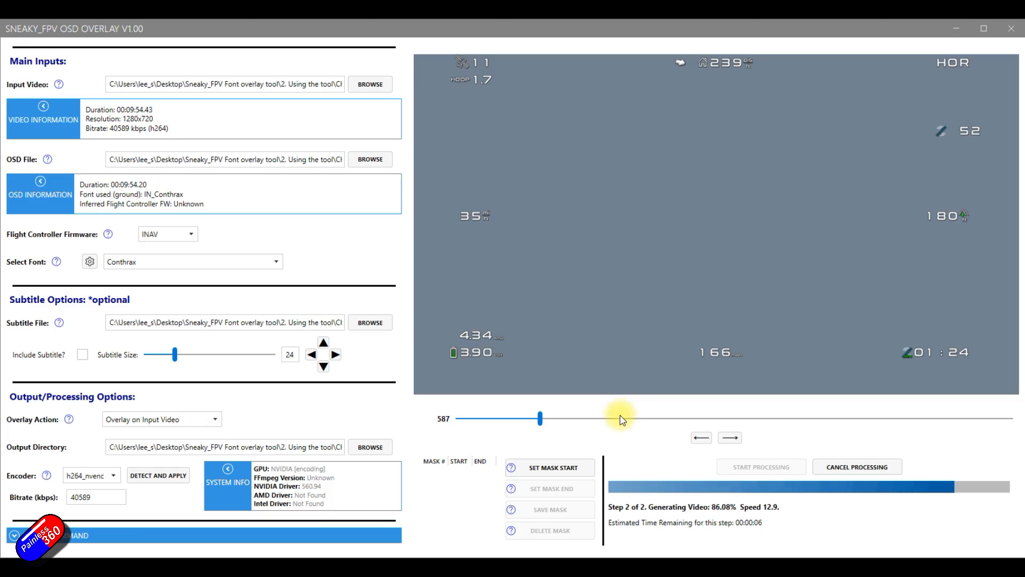
{"action": "mouse_move", "coordinate": [443, 448]}
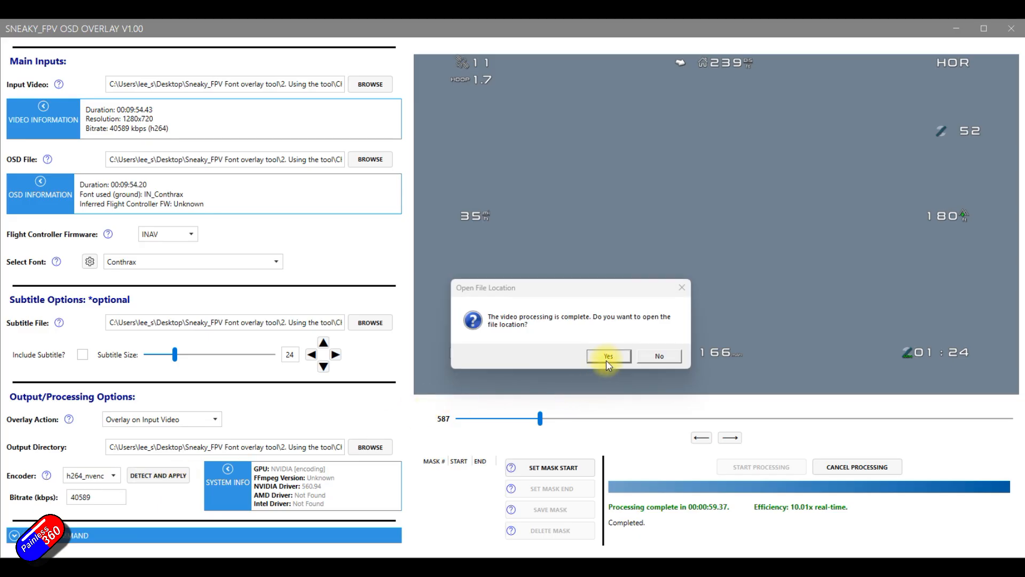
{"action": "mouse_move", "coordinate": [672, 421]}
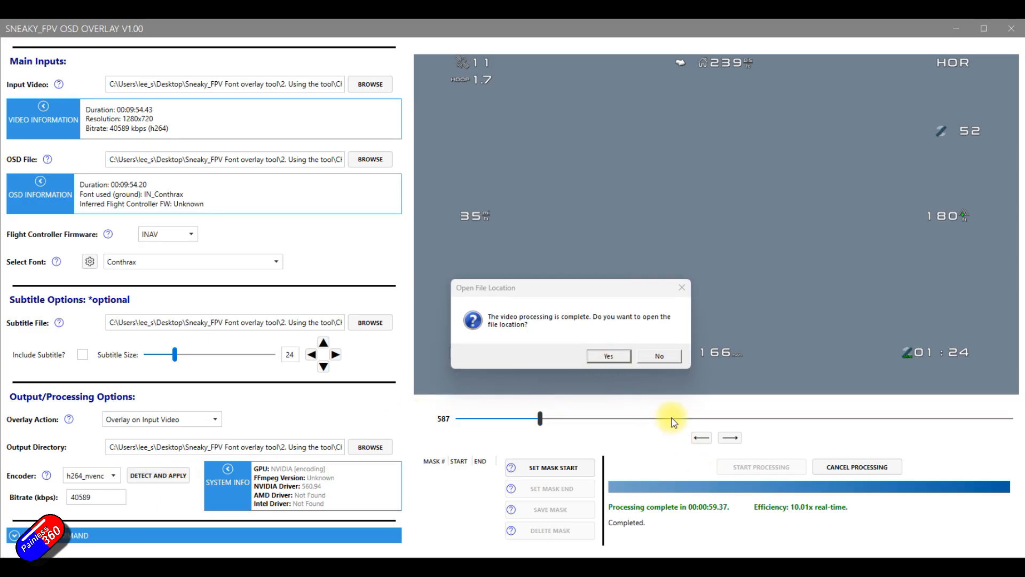